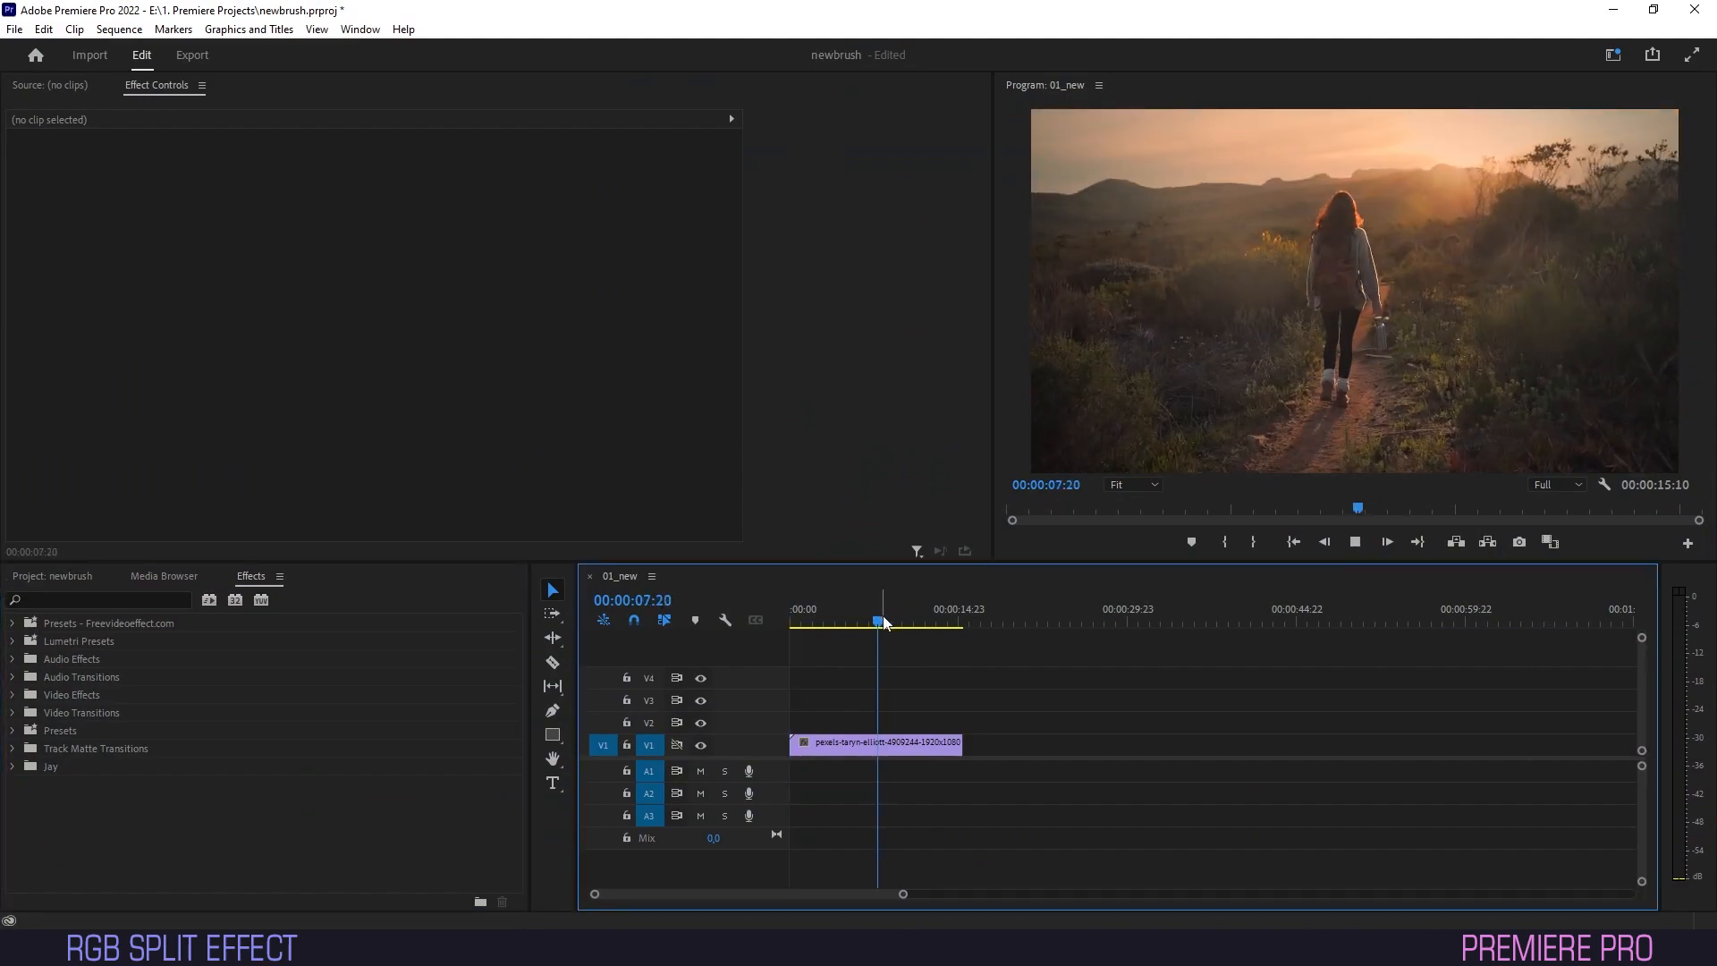
Search the Effects panel for 'rgb' to find Color Balance (RGB)
click(902, 622)
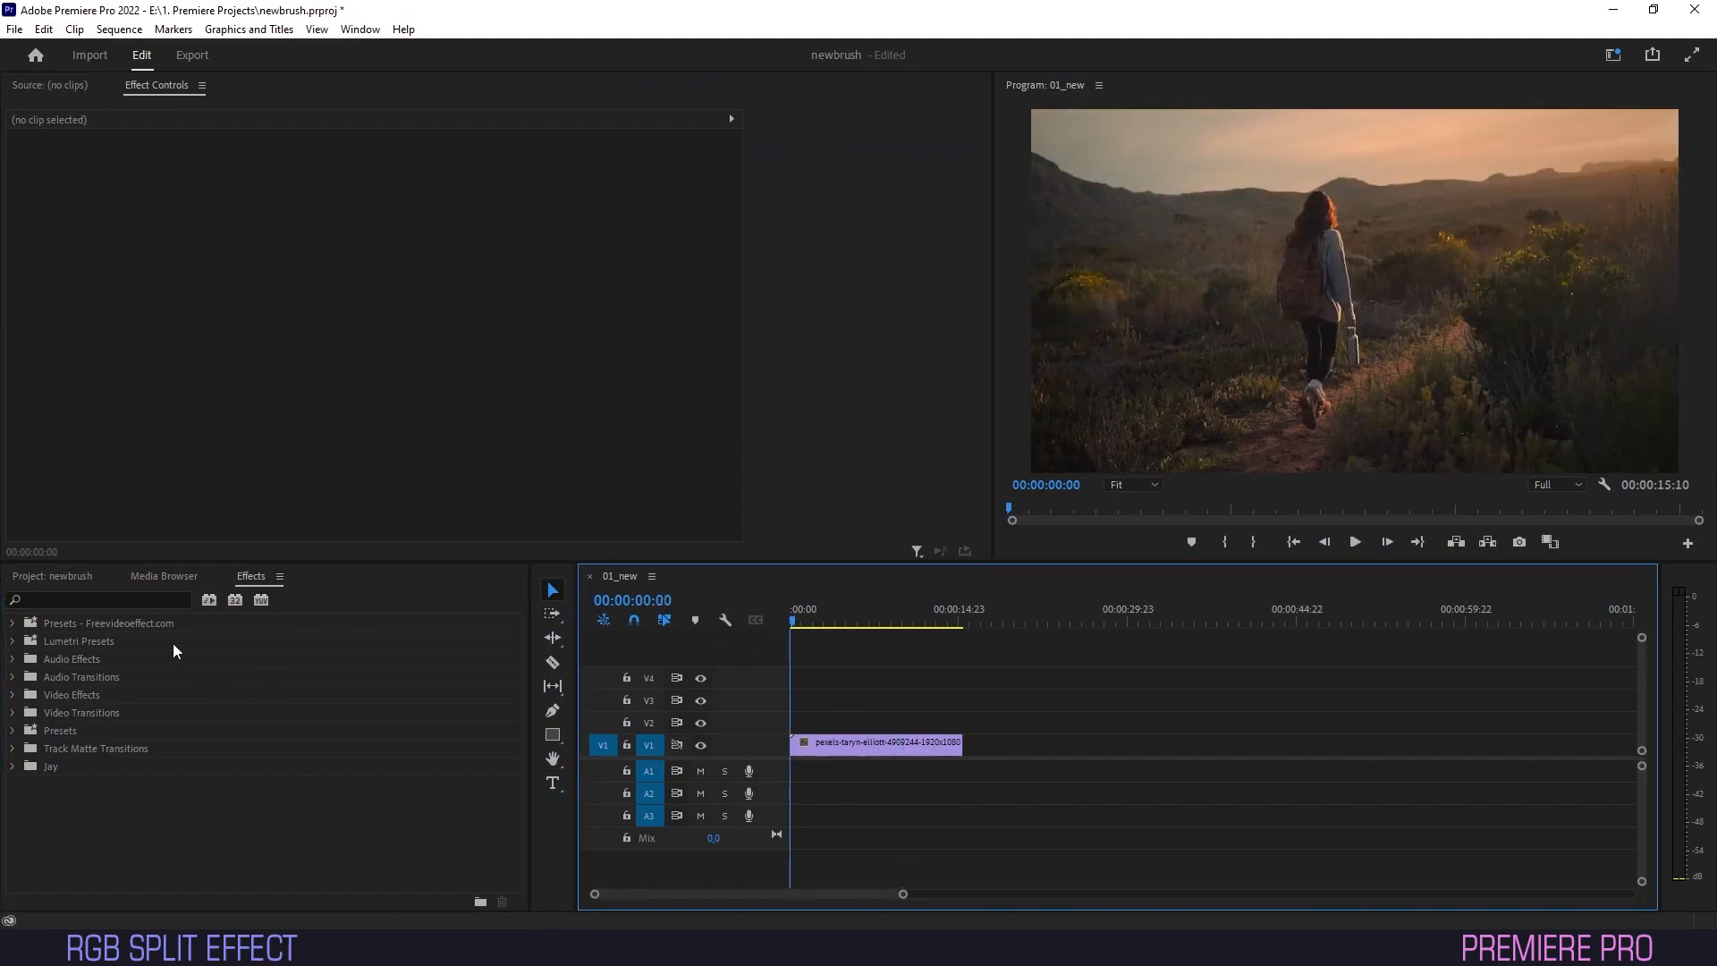
text(rgb)
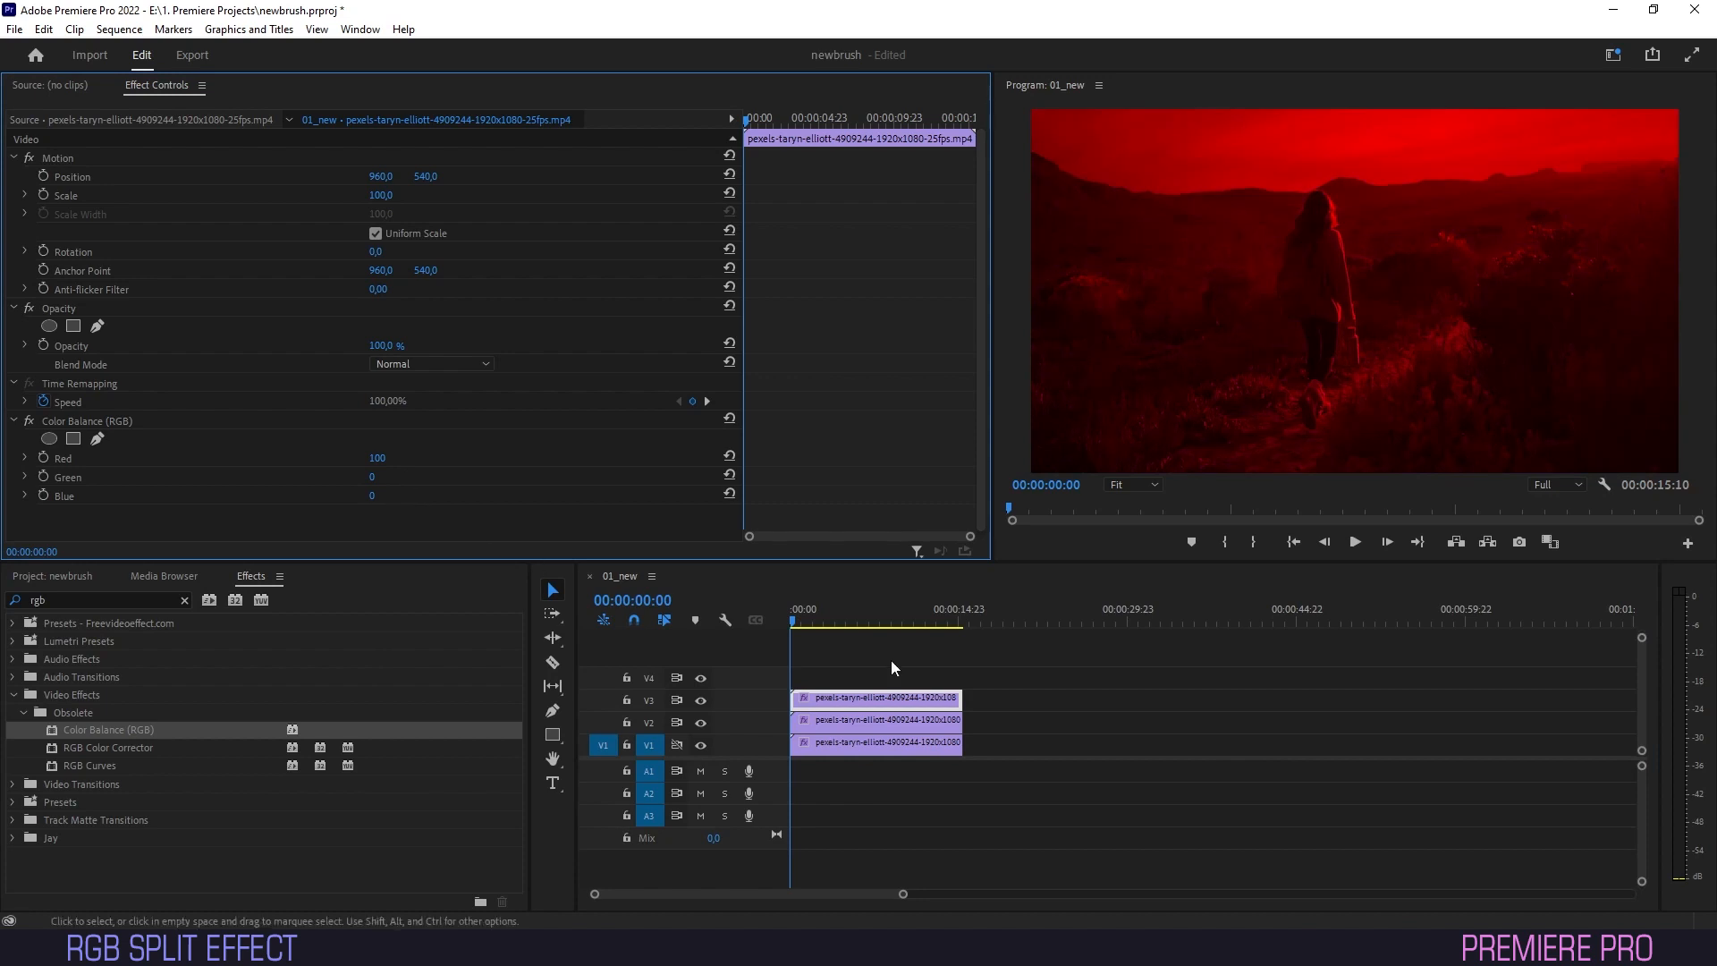
Set the red top copy's Blend Mode to Linear Dodge (Add)
click(699, 701)
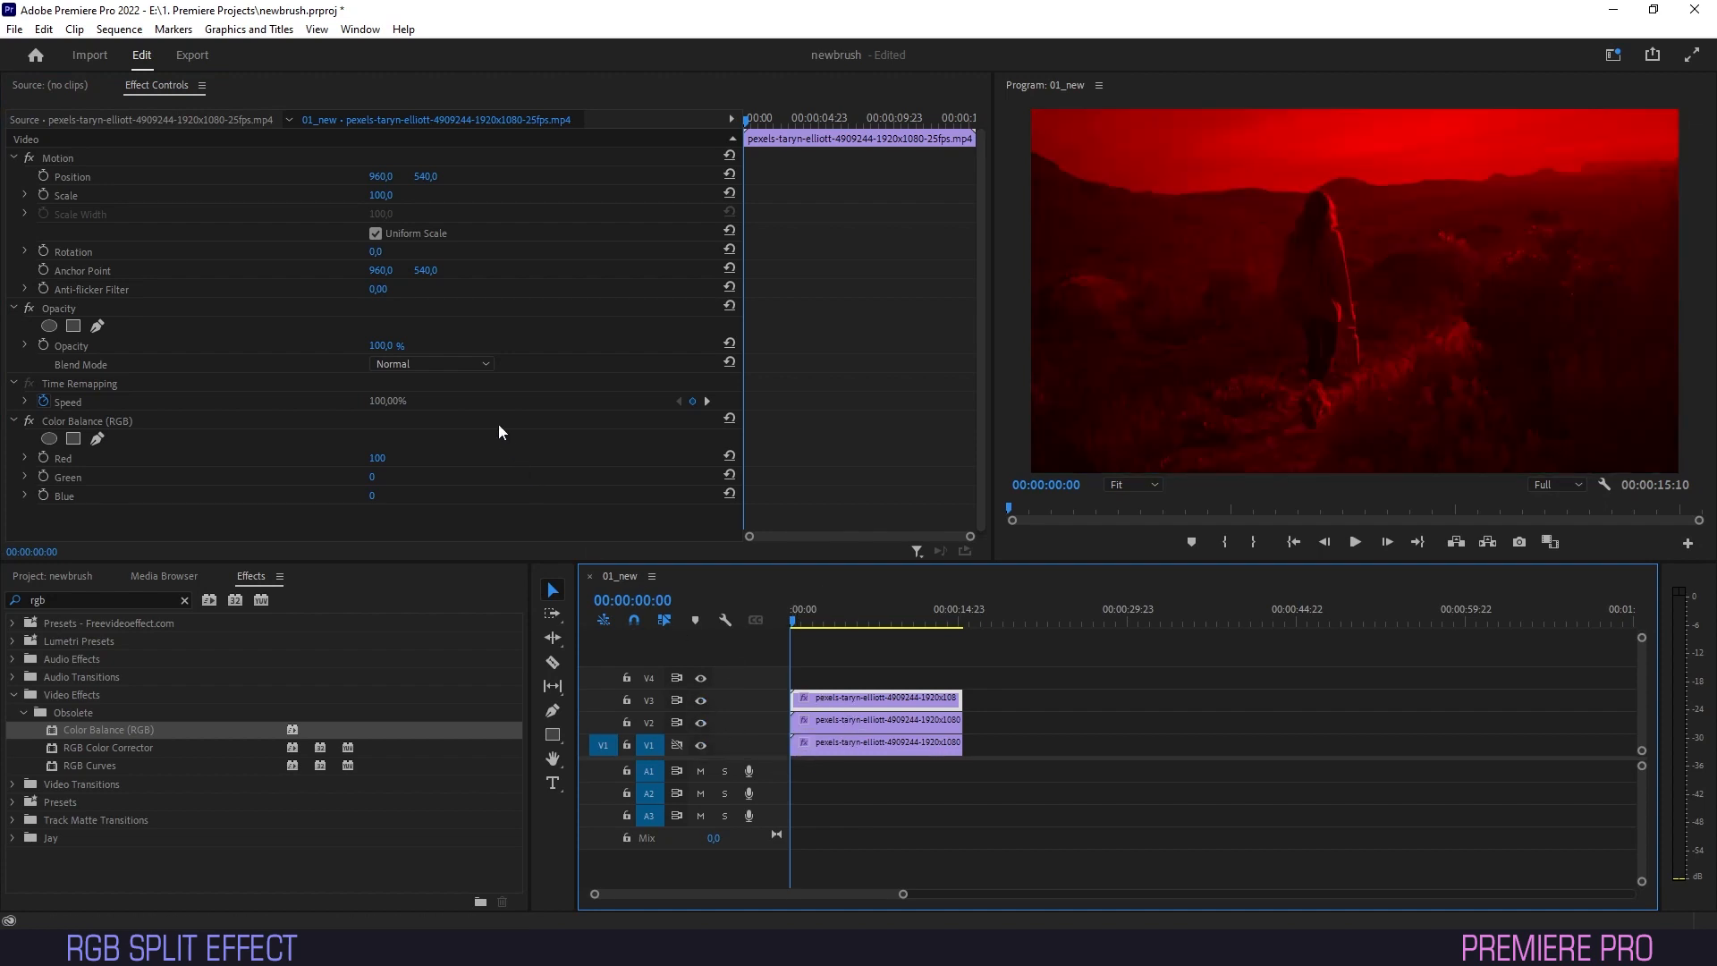
click(430, 364)
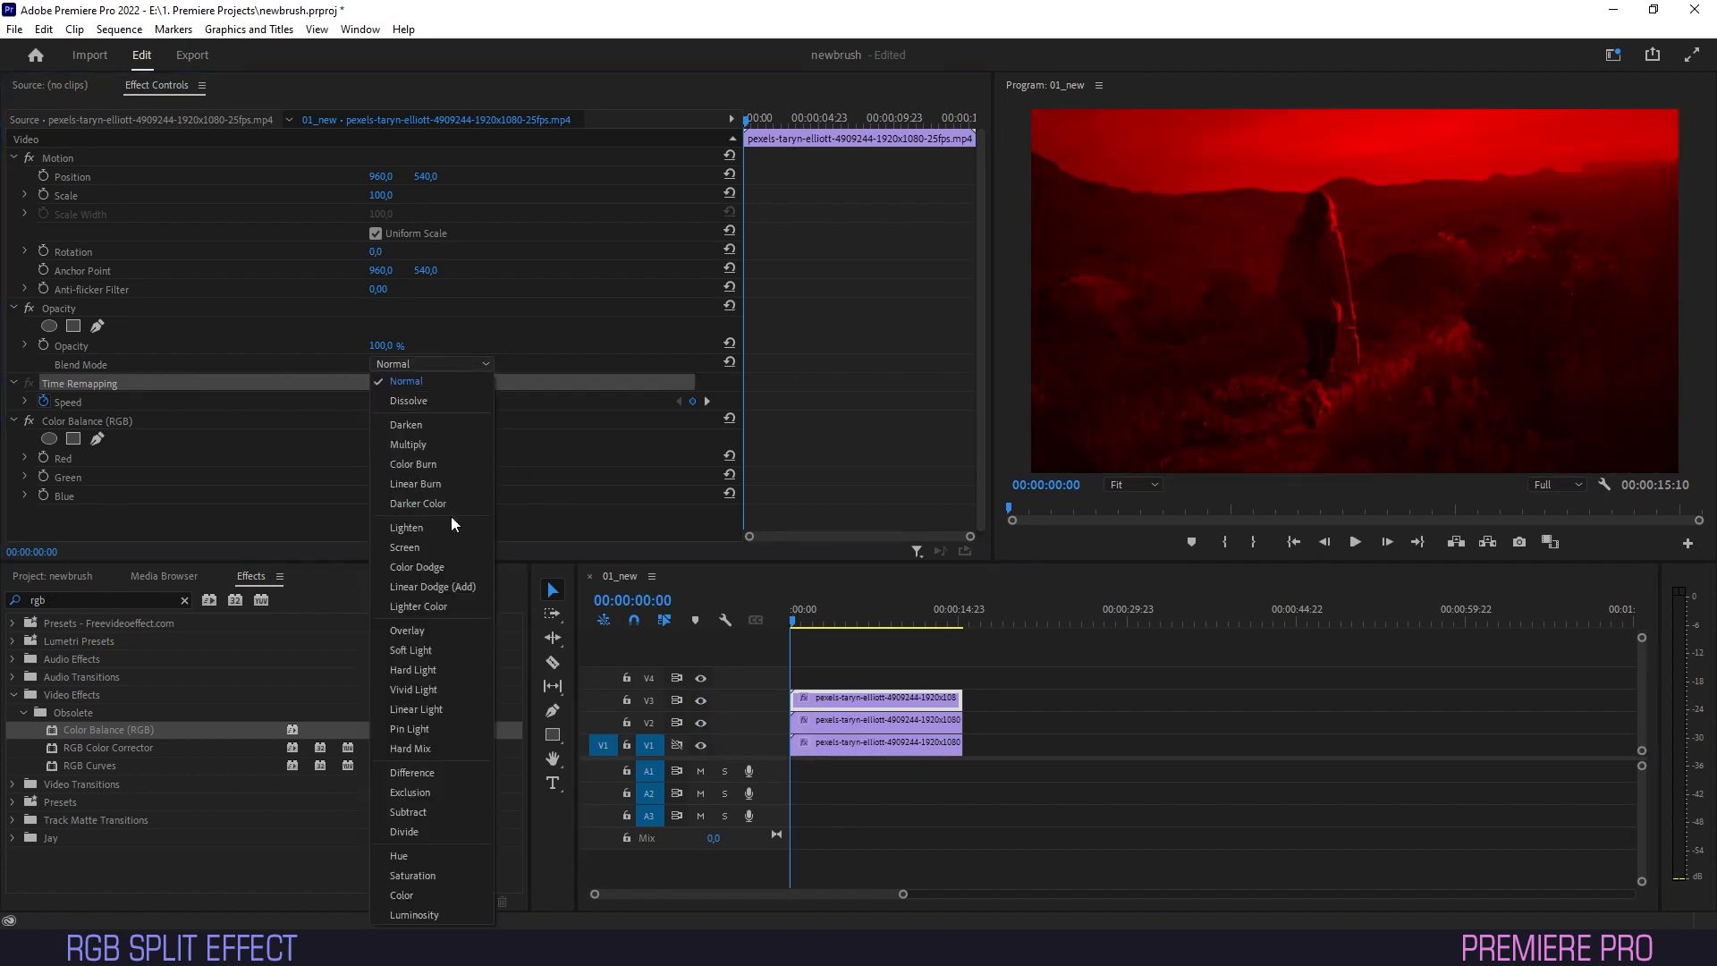
mouse_move(431, 586)
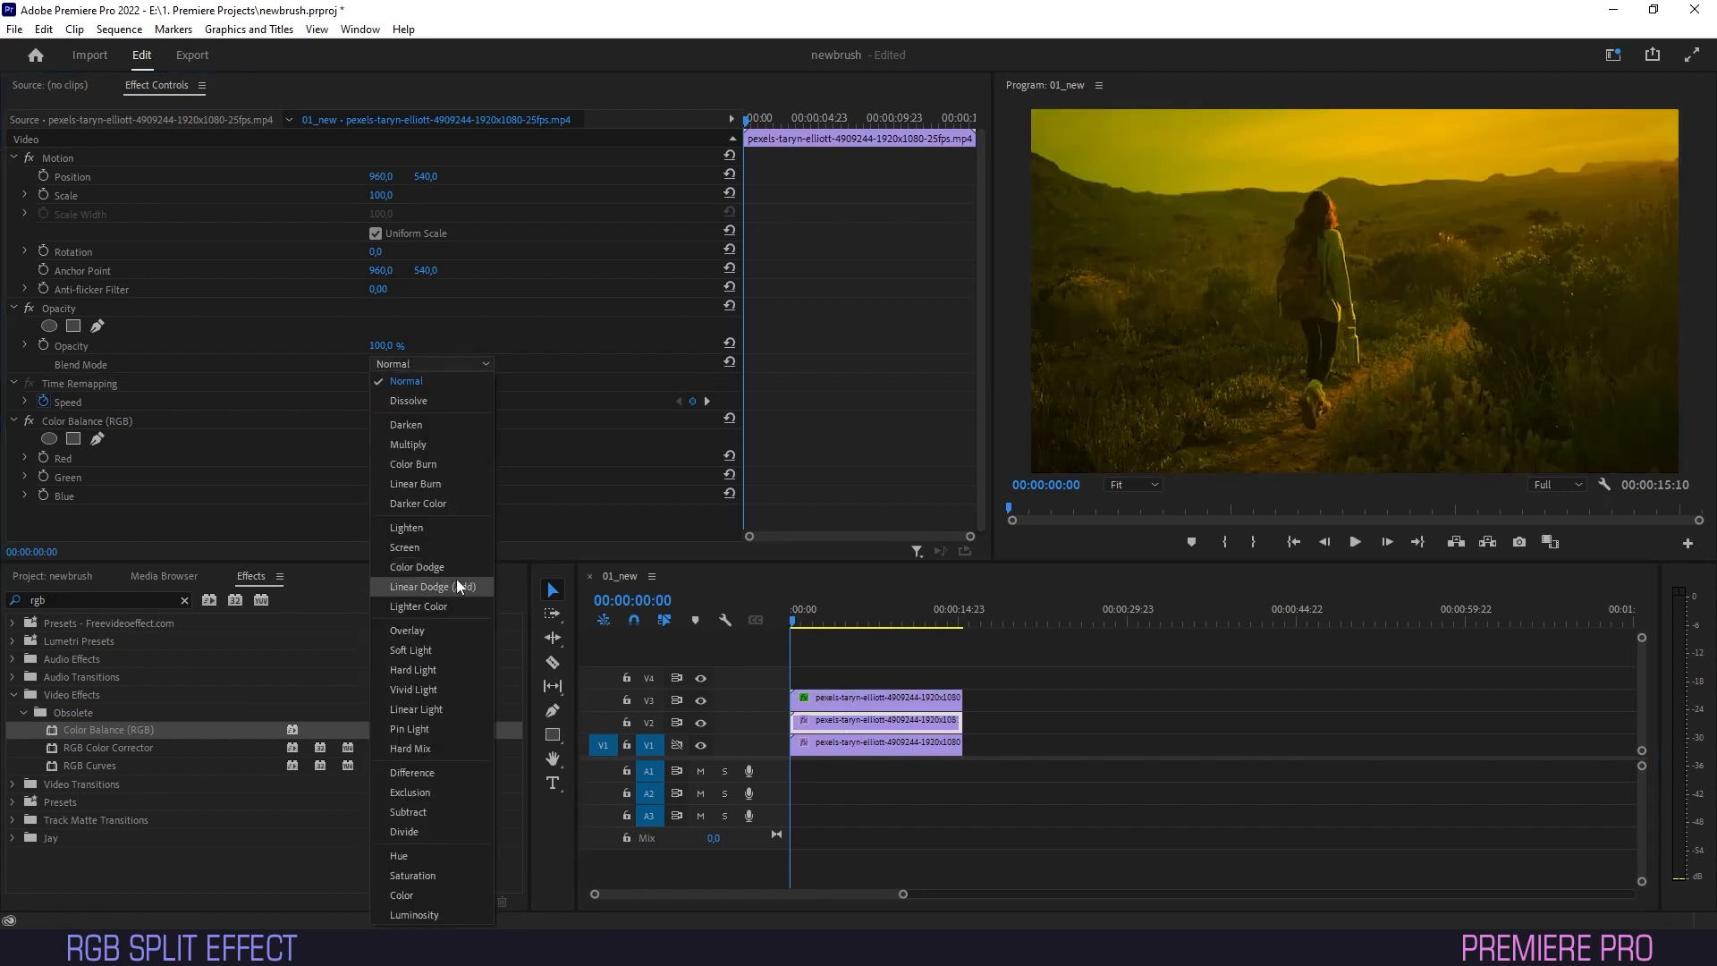
click(430, 585)
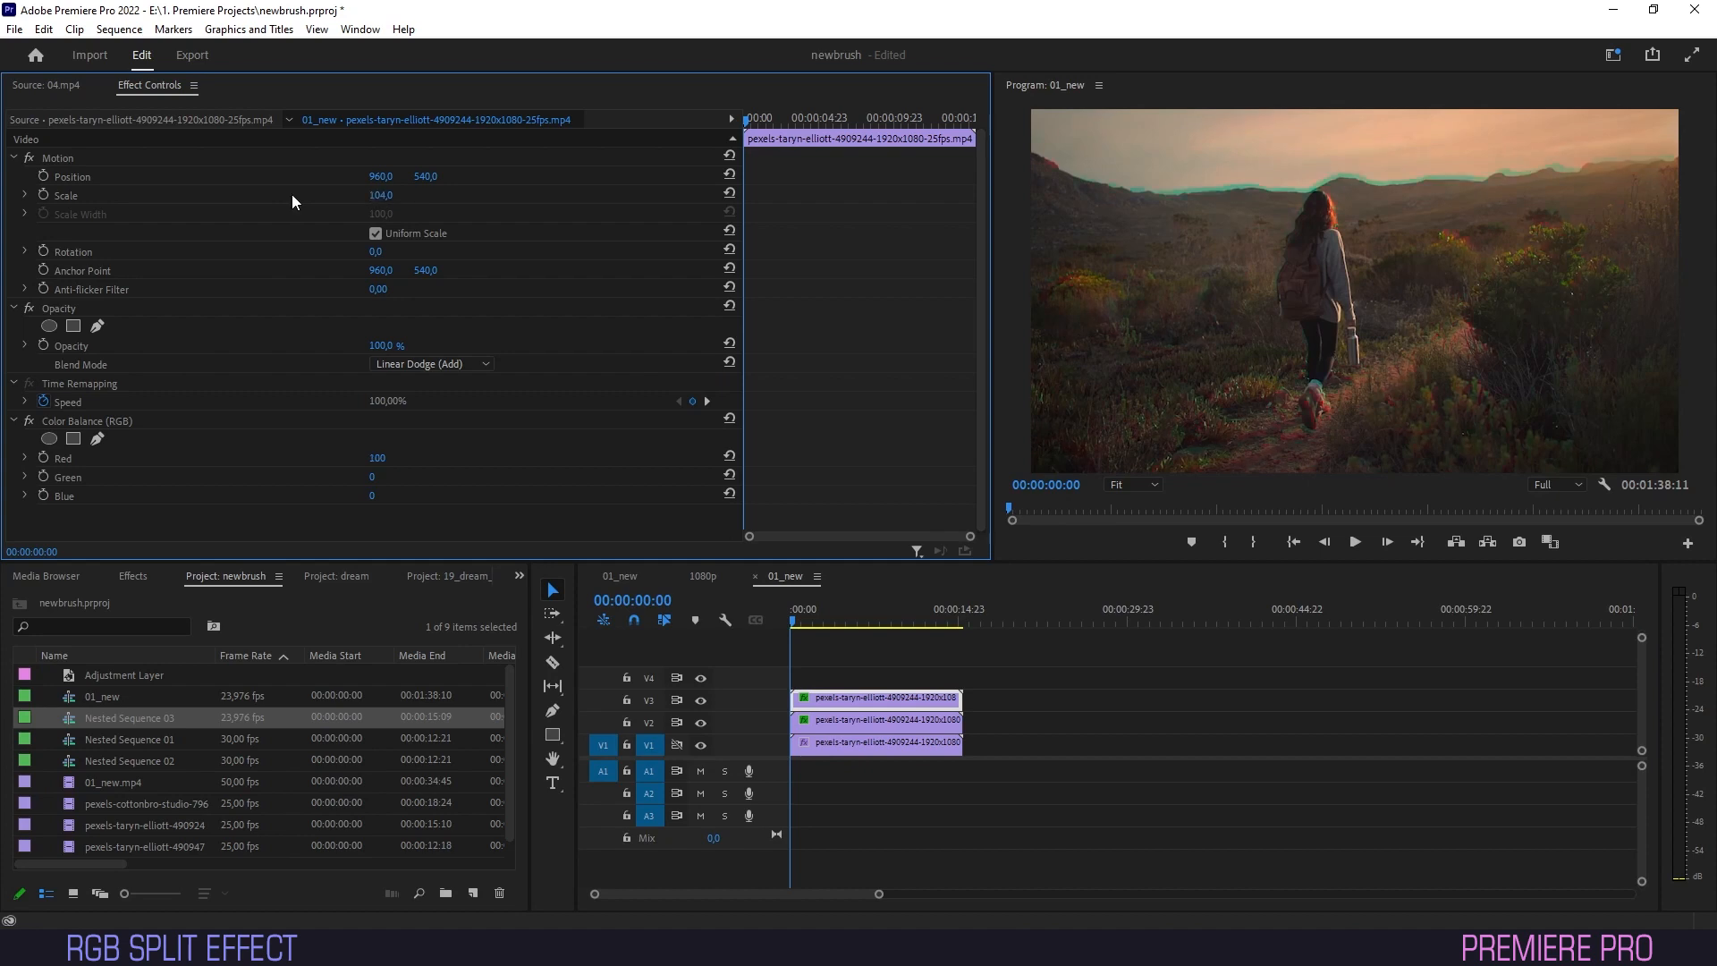
Tint the bottom V1 copy blue with Color Balance Blue at 100
click(876, 718)
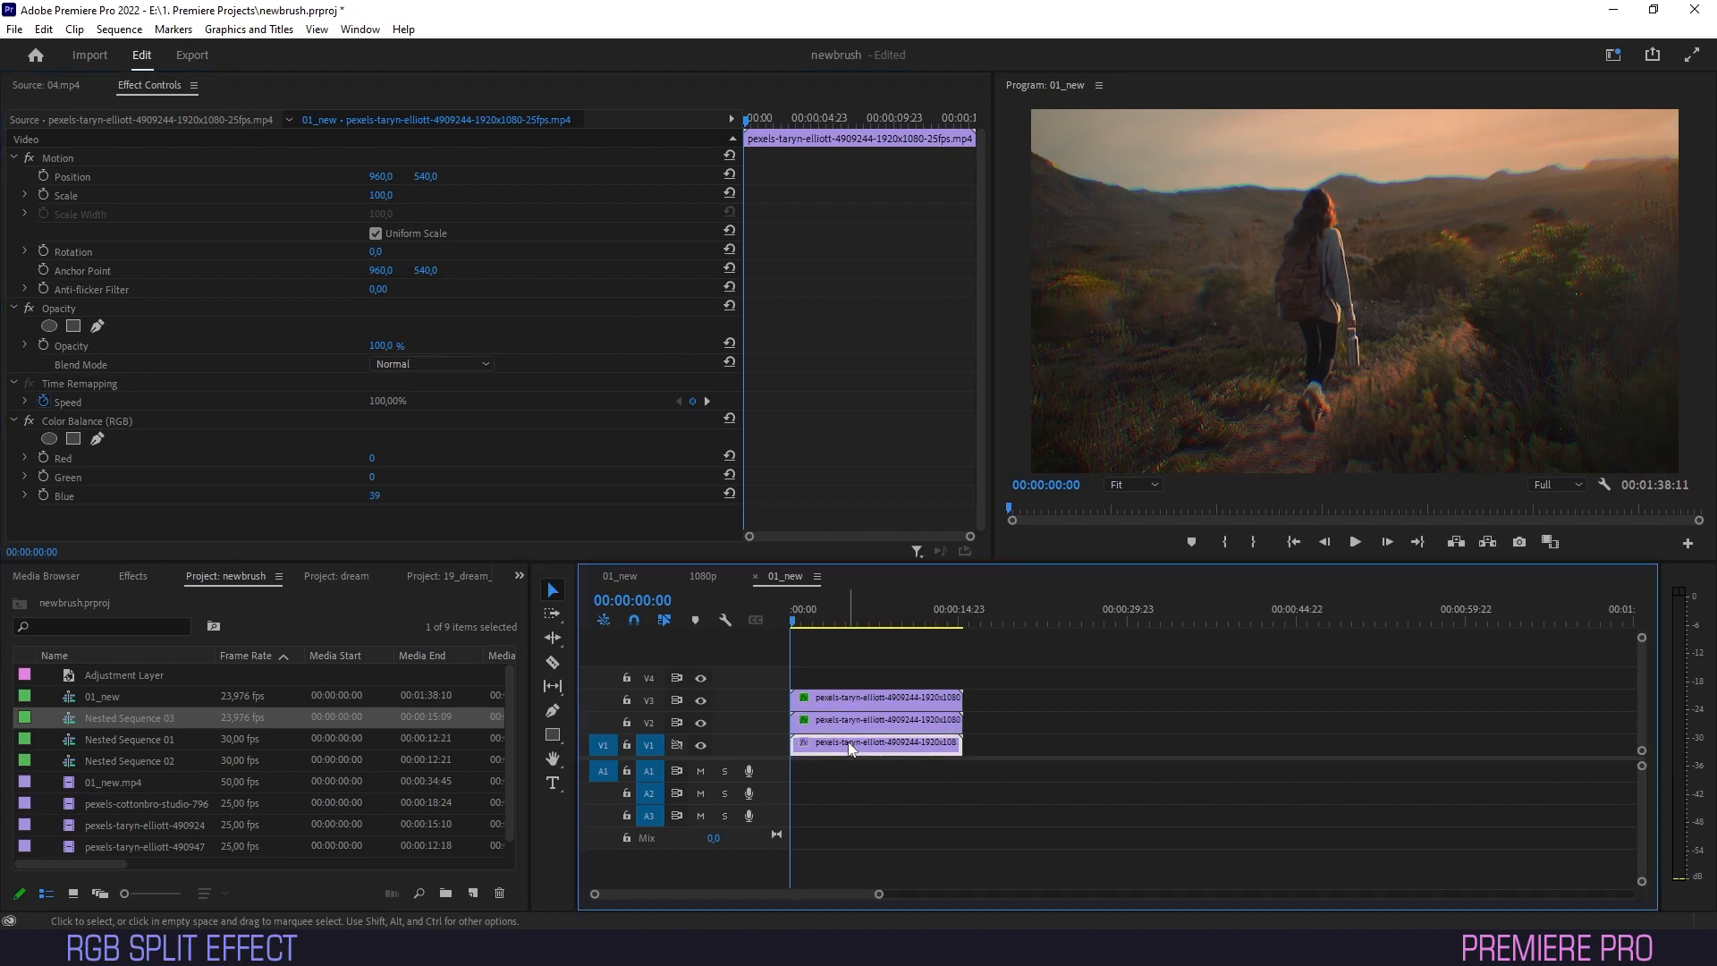
click(1354, 541)
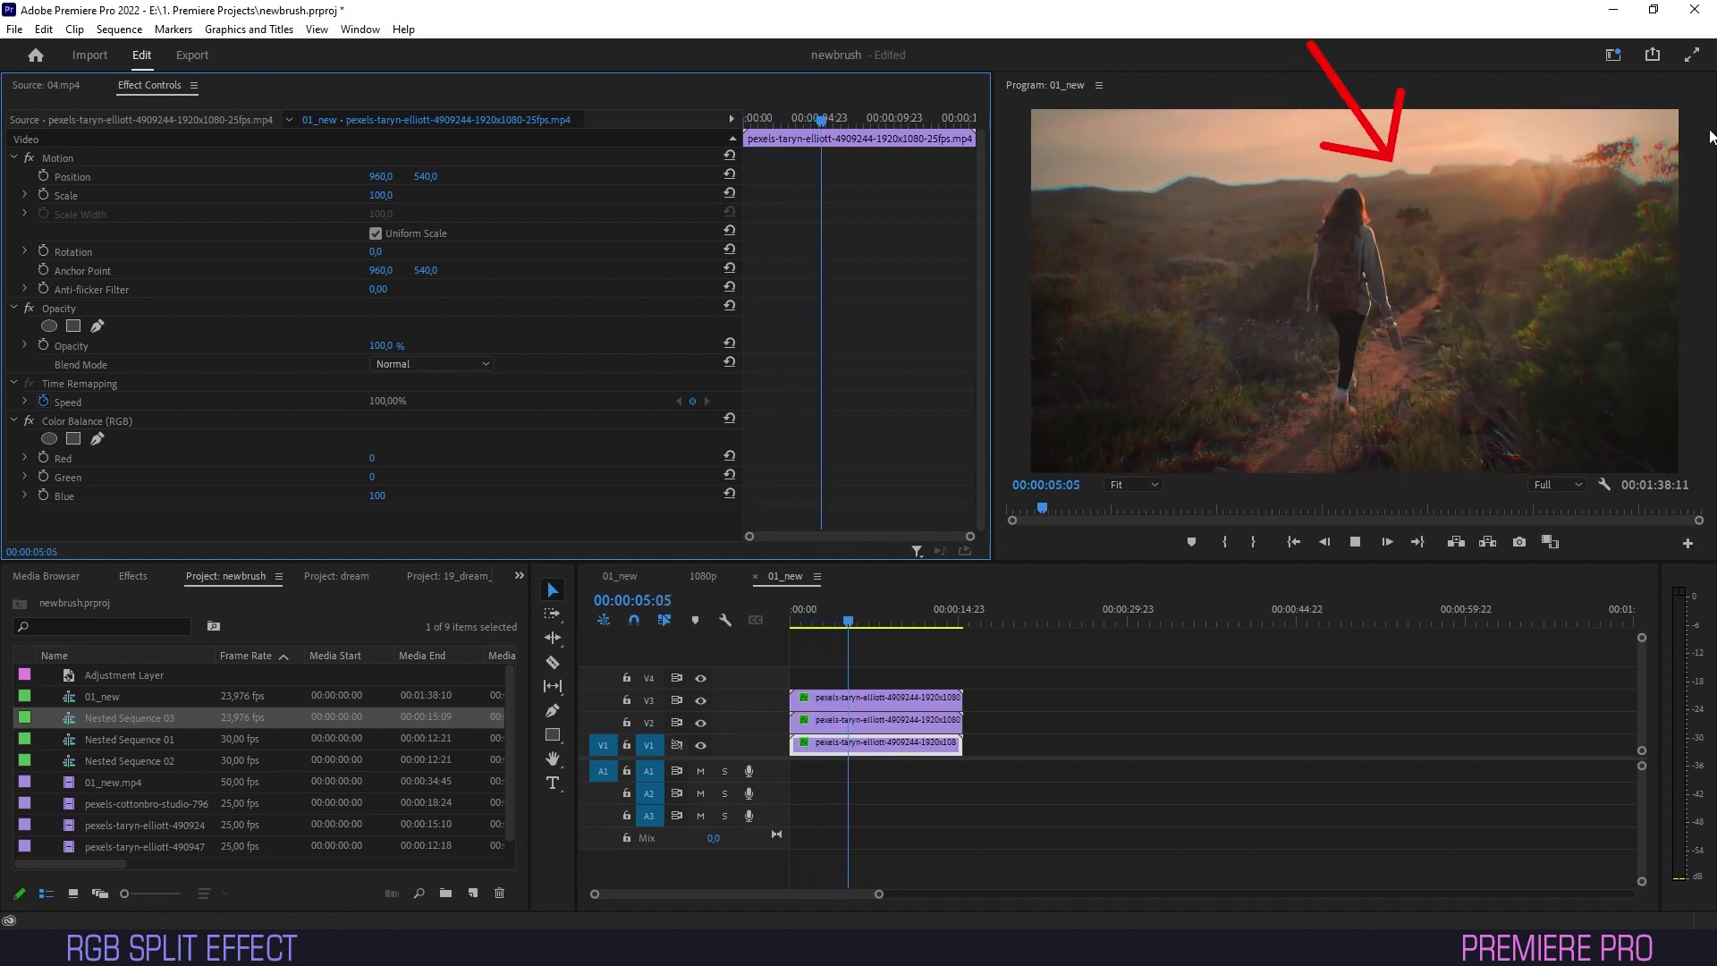
Create a new Adjustment Layer from the Project panel with default settings
click(131, 576)
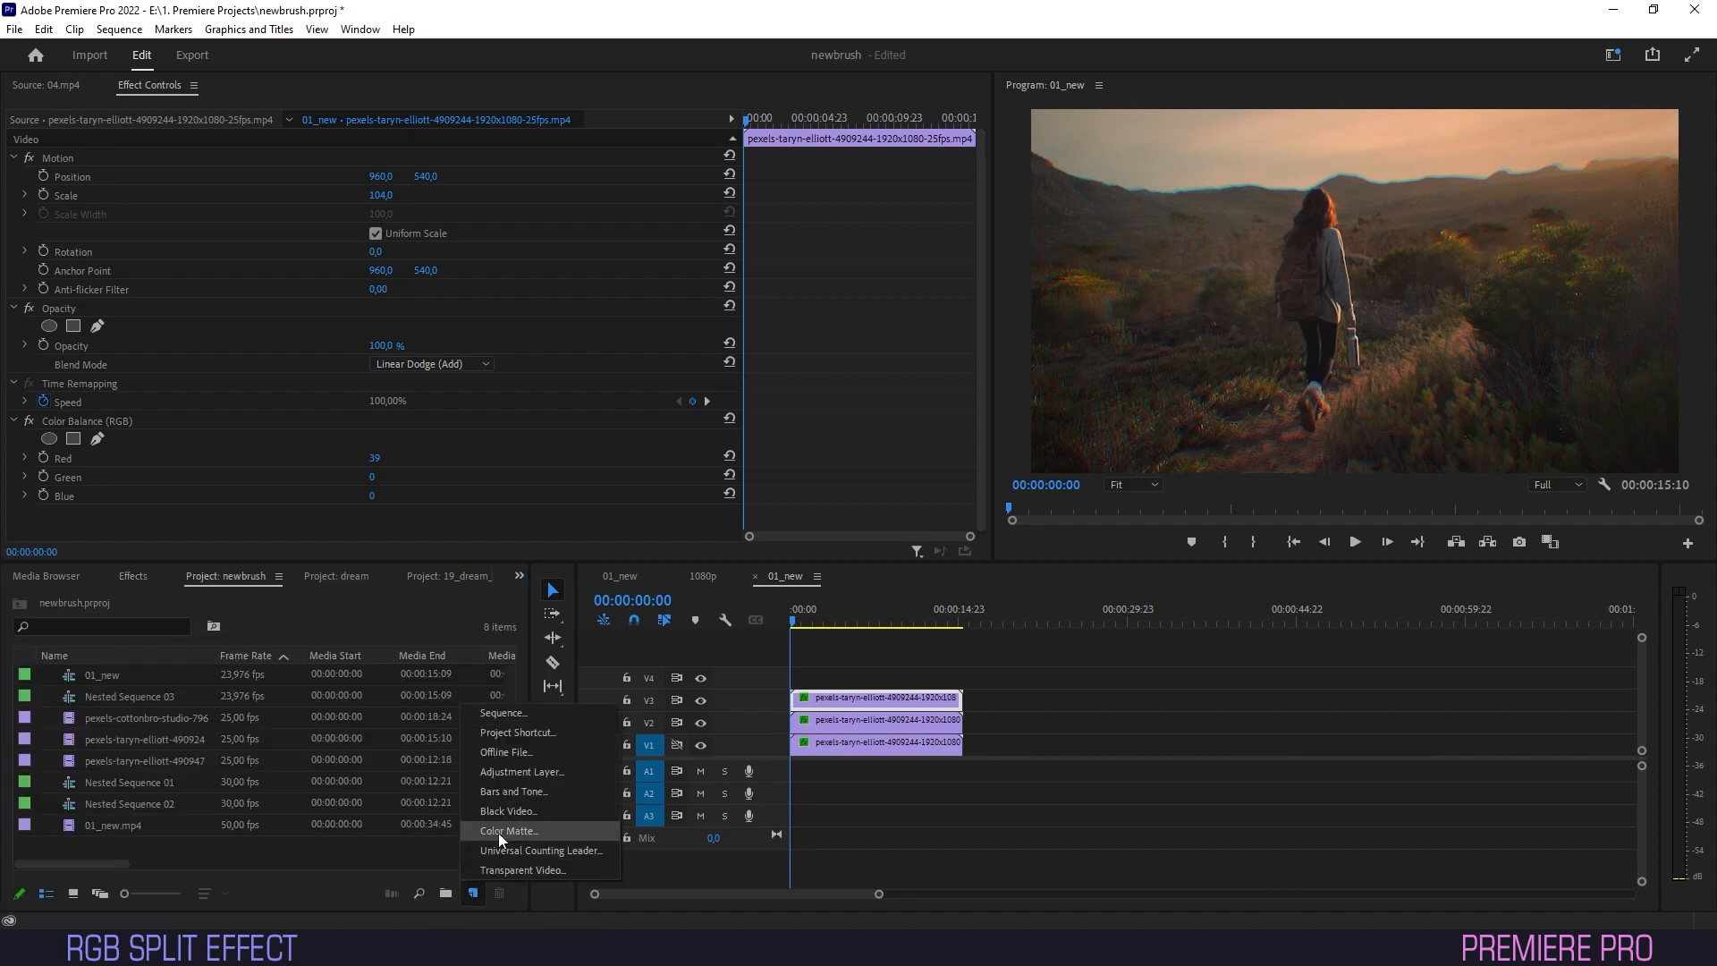
click(523, 771)
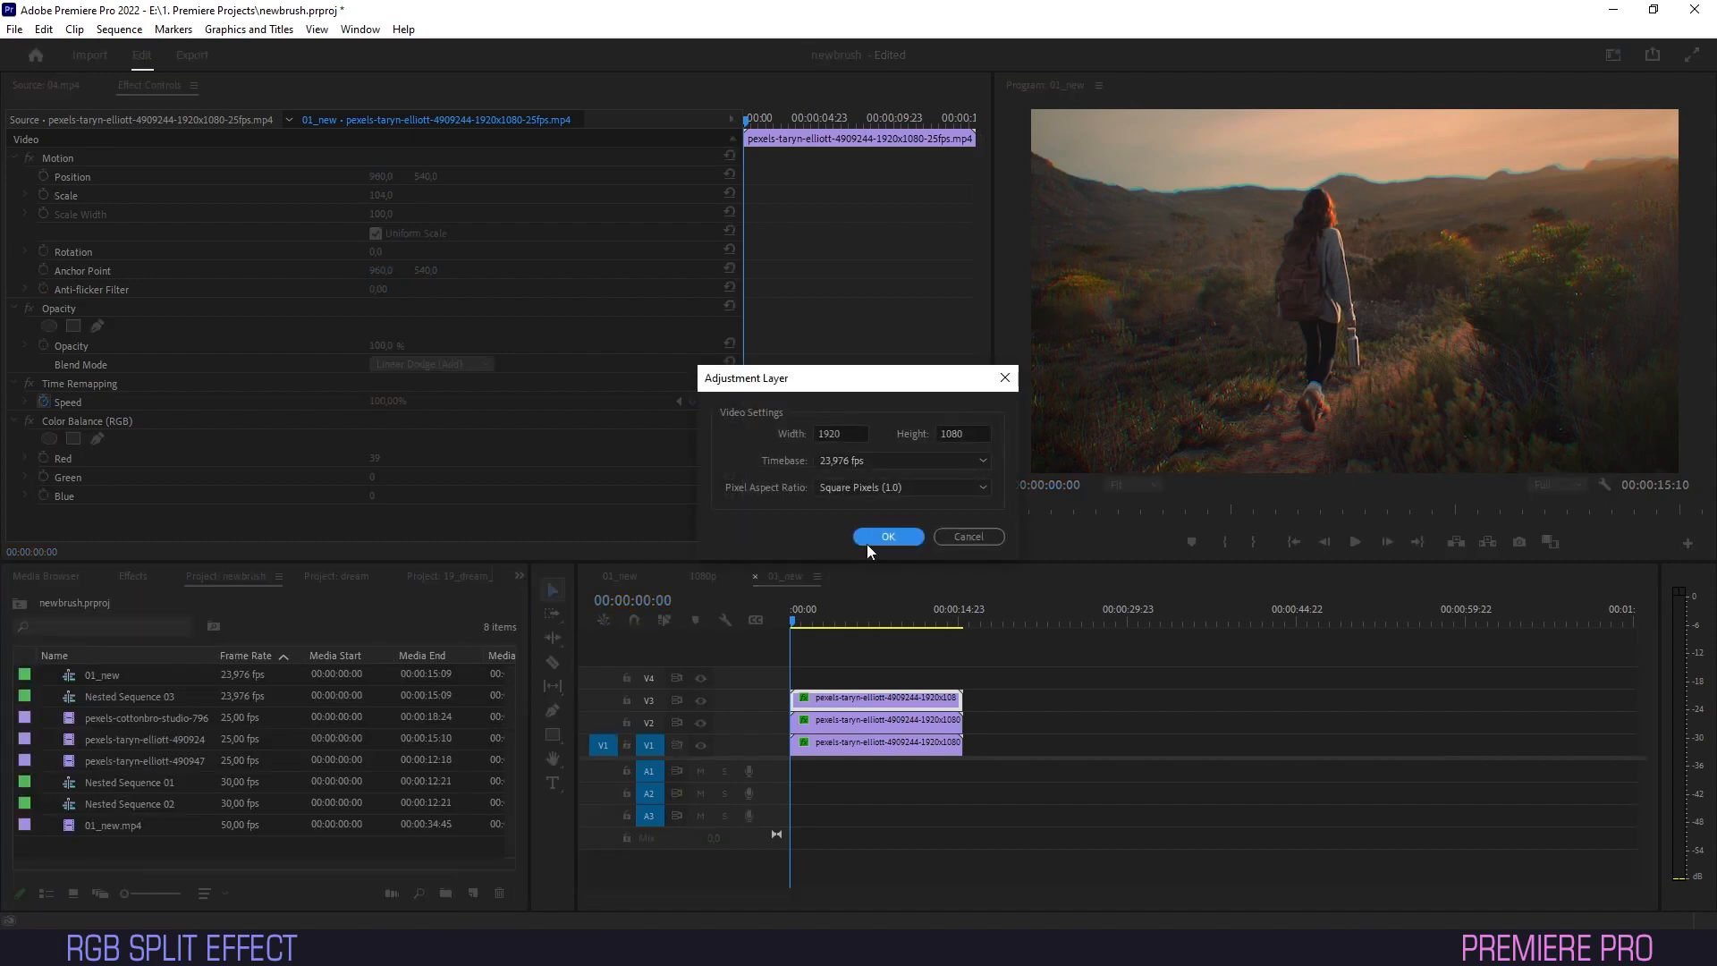
click(887, 536)
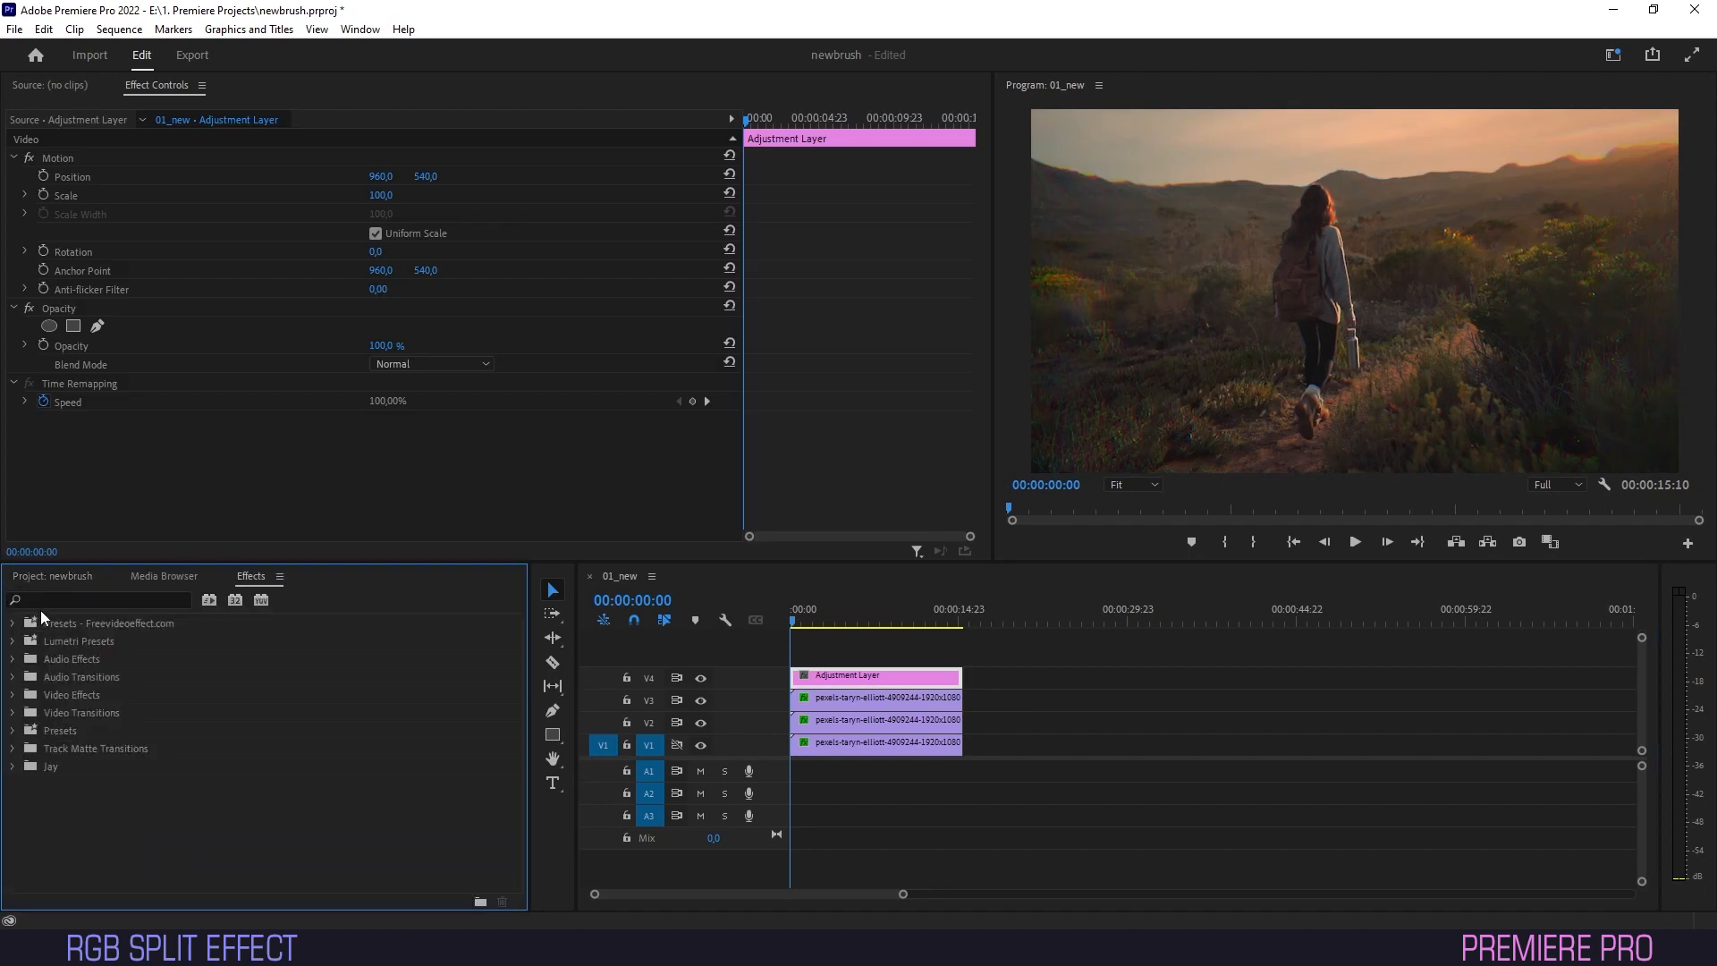
Apply Gaussian Blur with an inverted ellipse mask around the hiker
text(gaus)
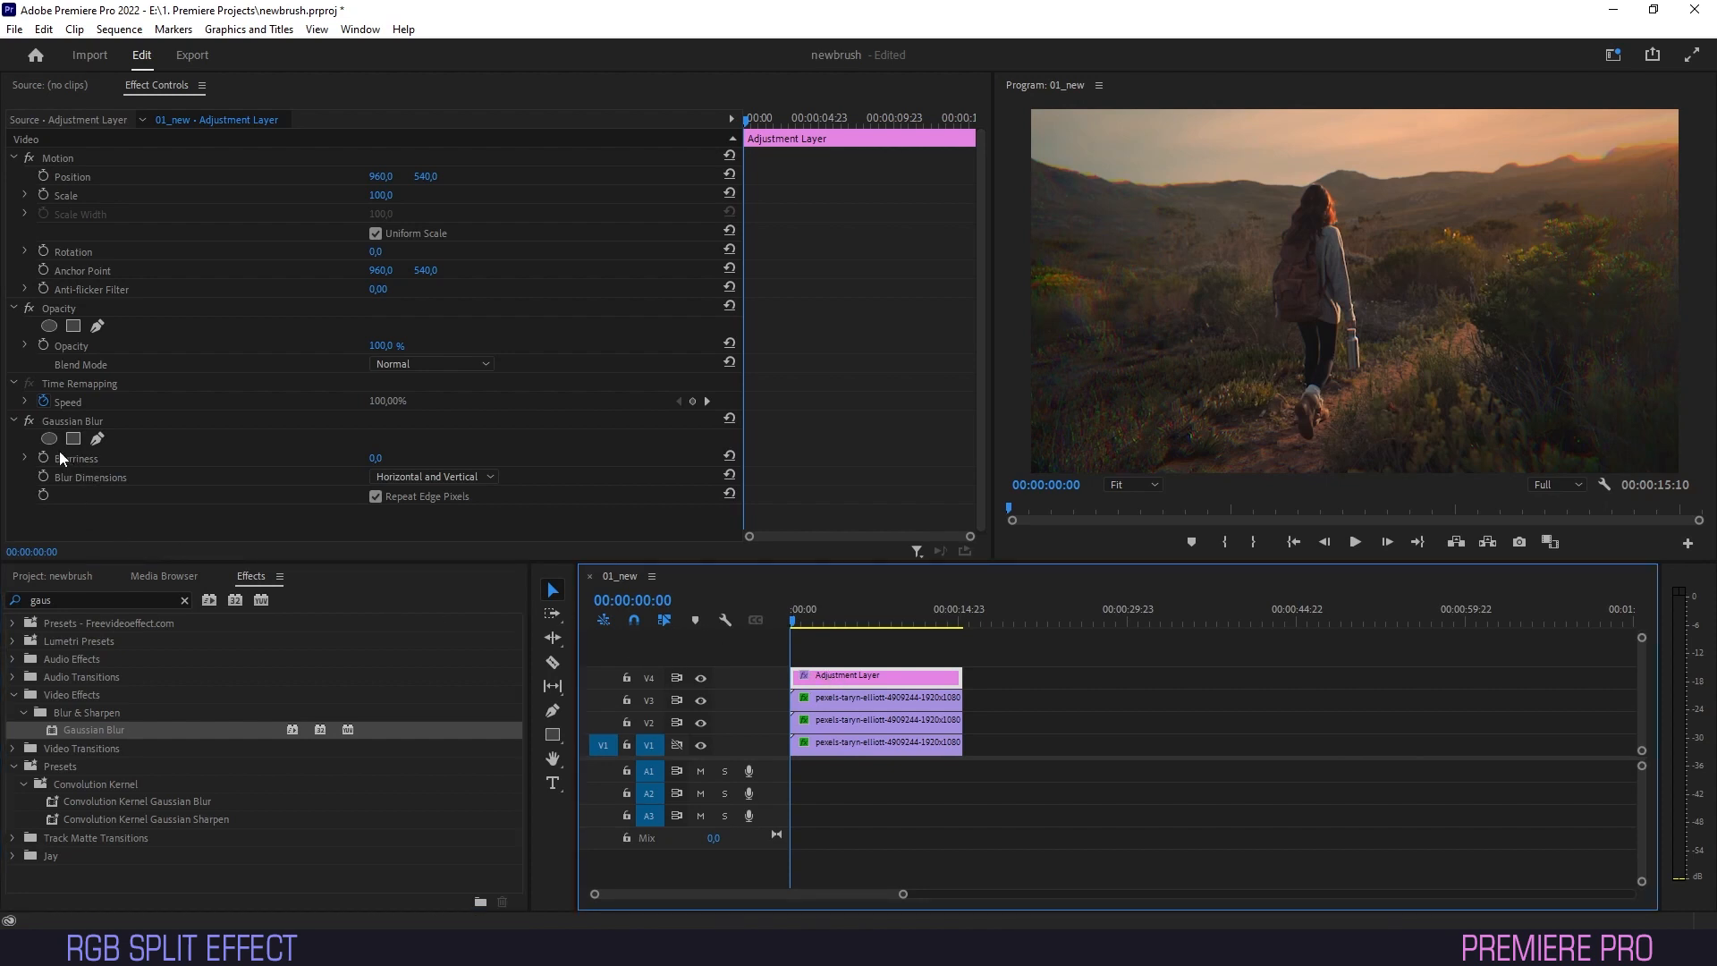
click(73, 438)
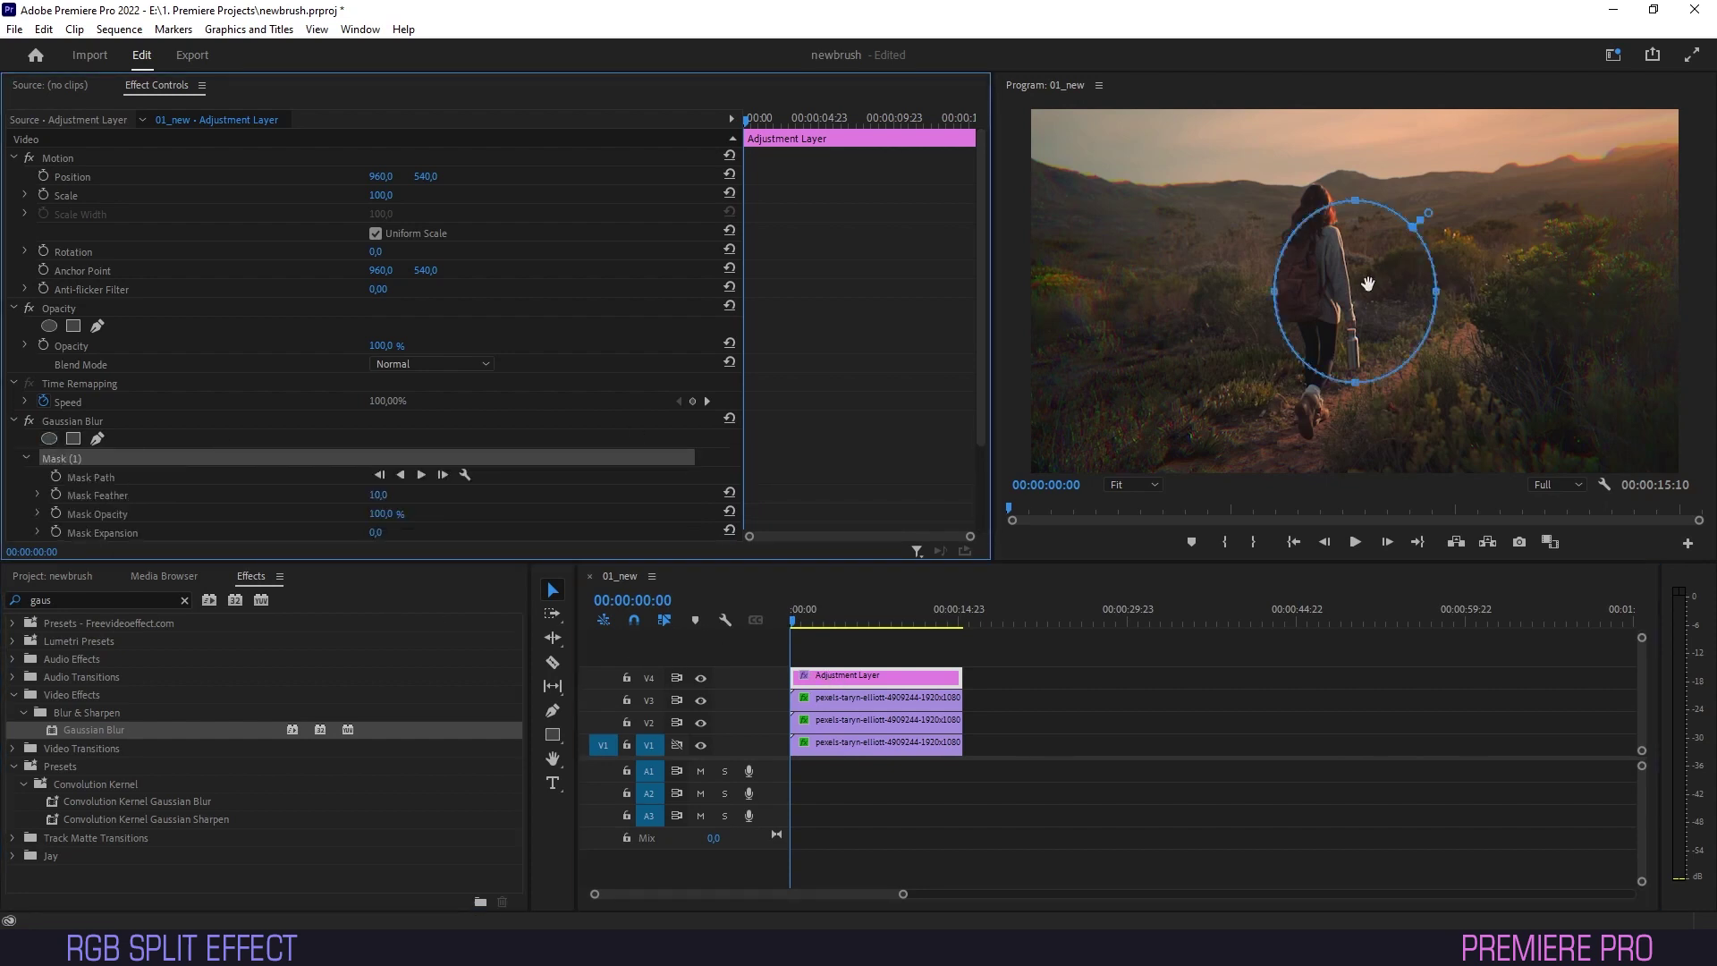
scroll(down, 3)
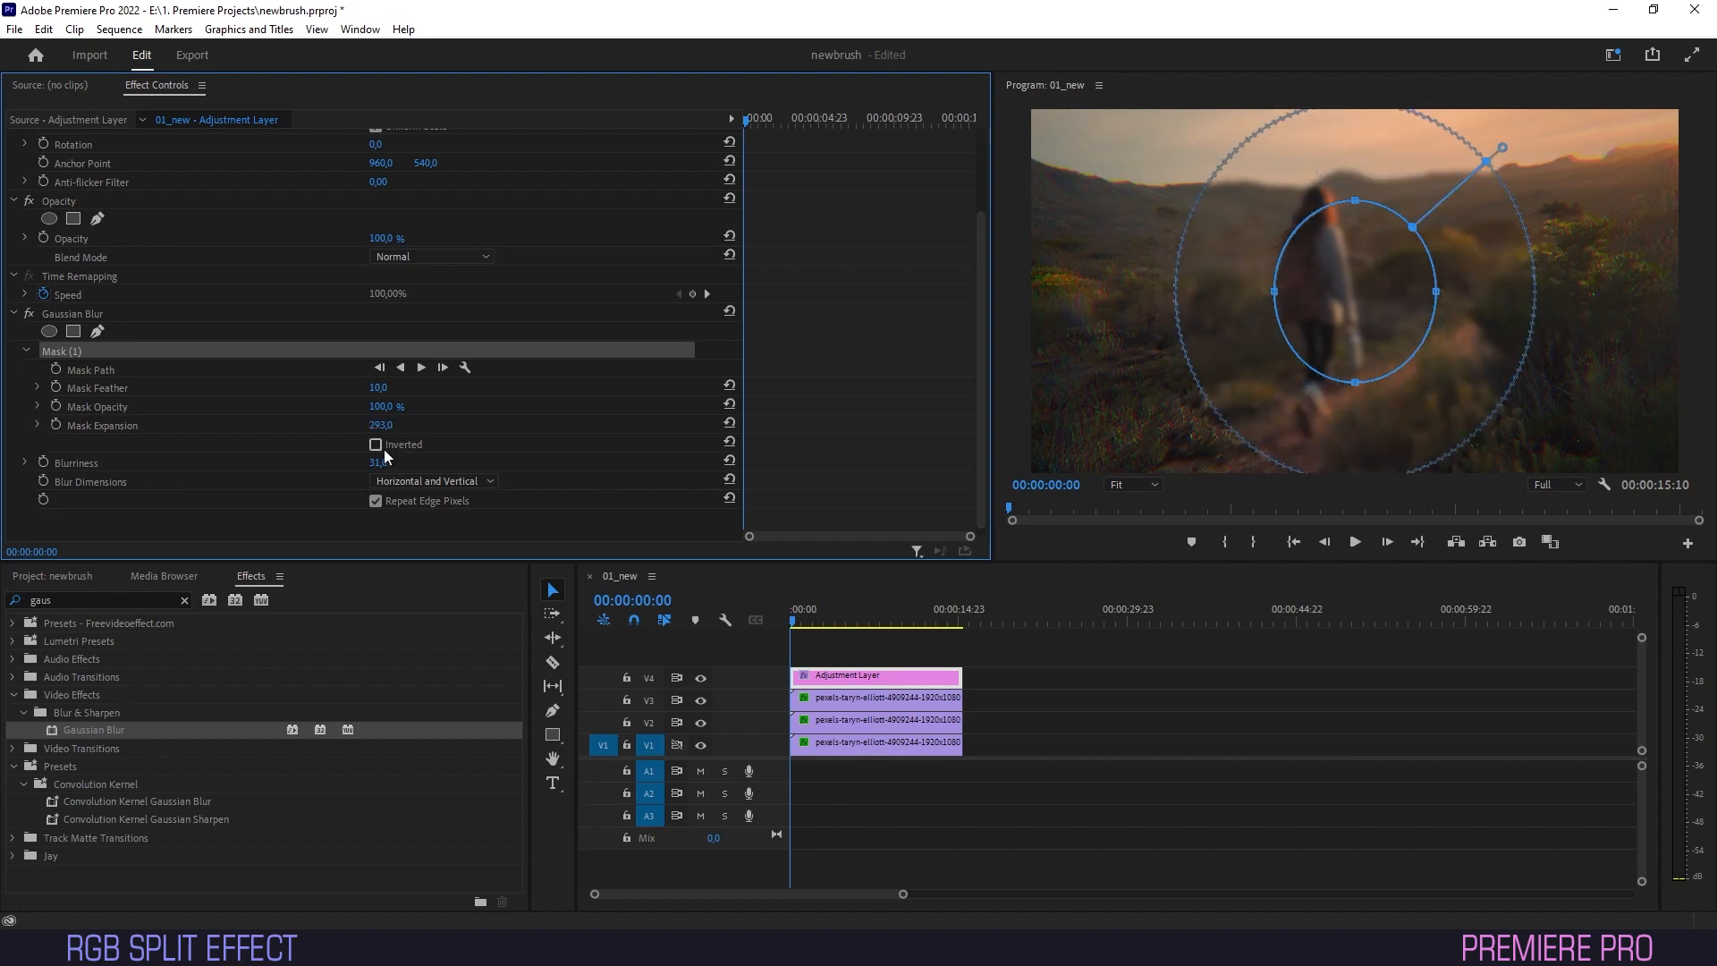
click(377, 445)
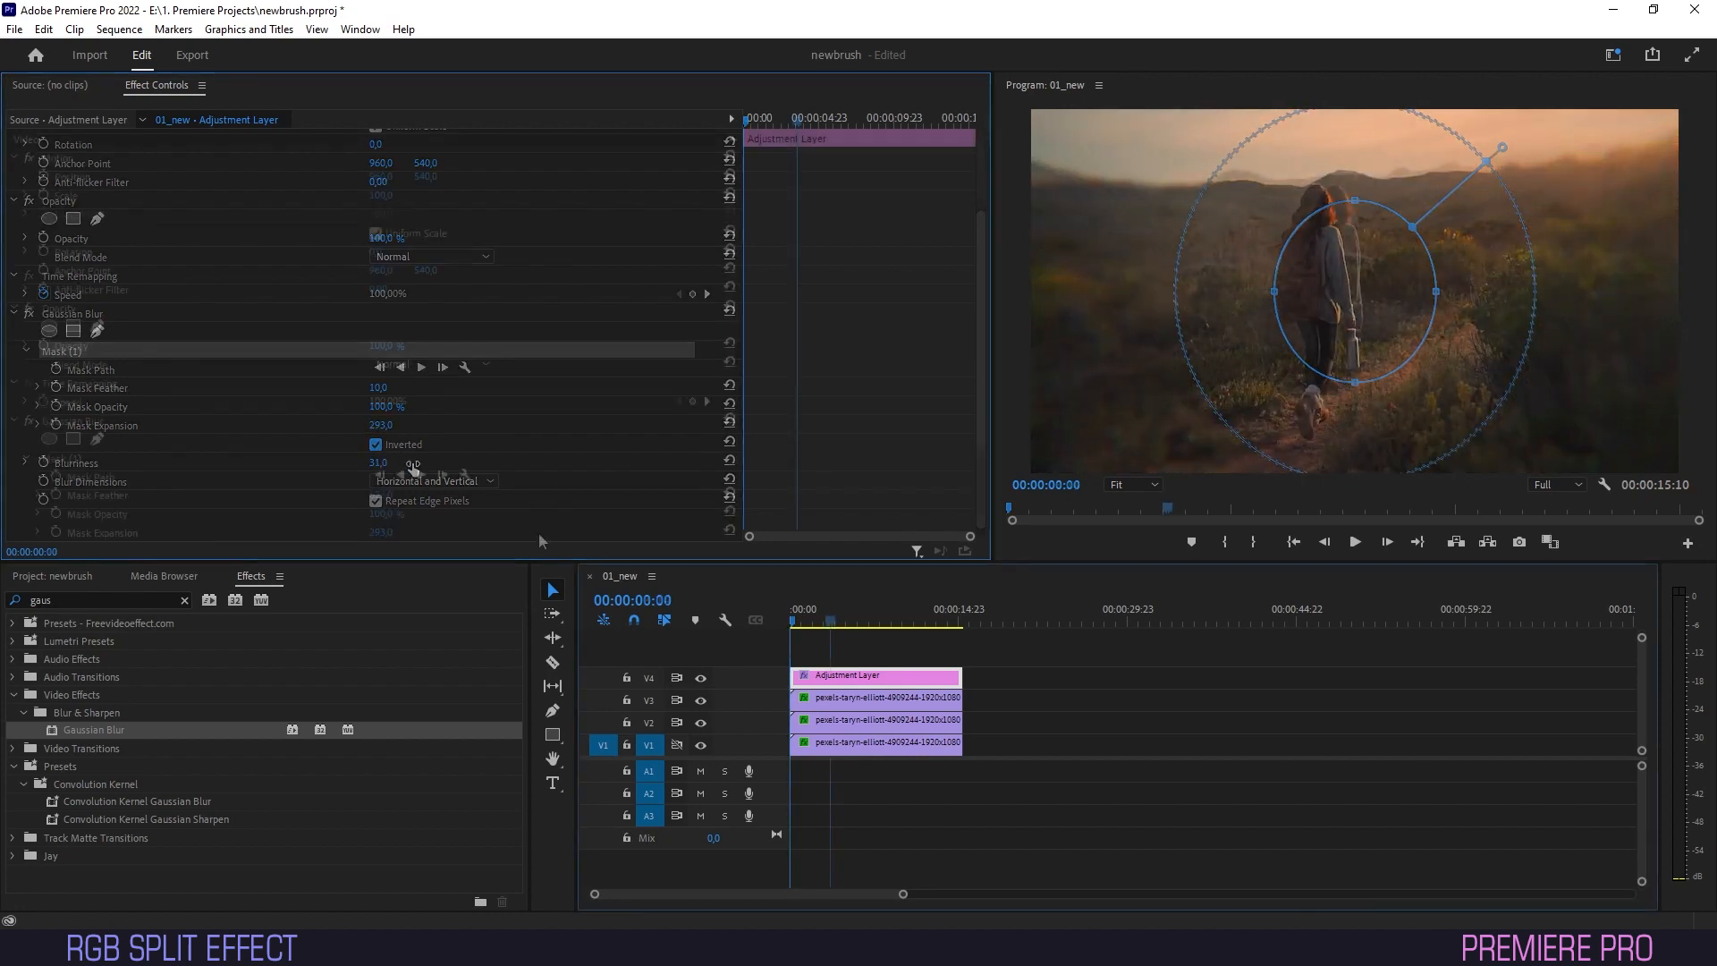
click(833, 609)
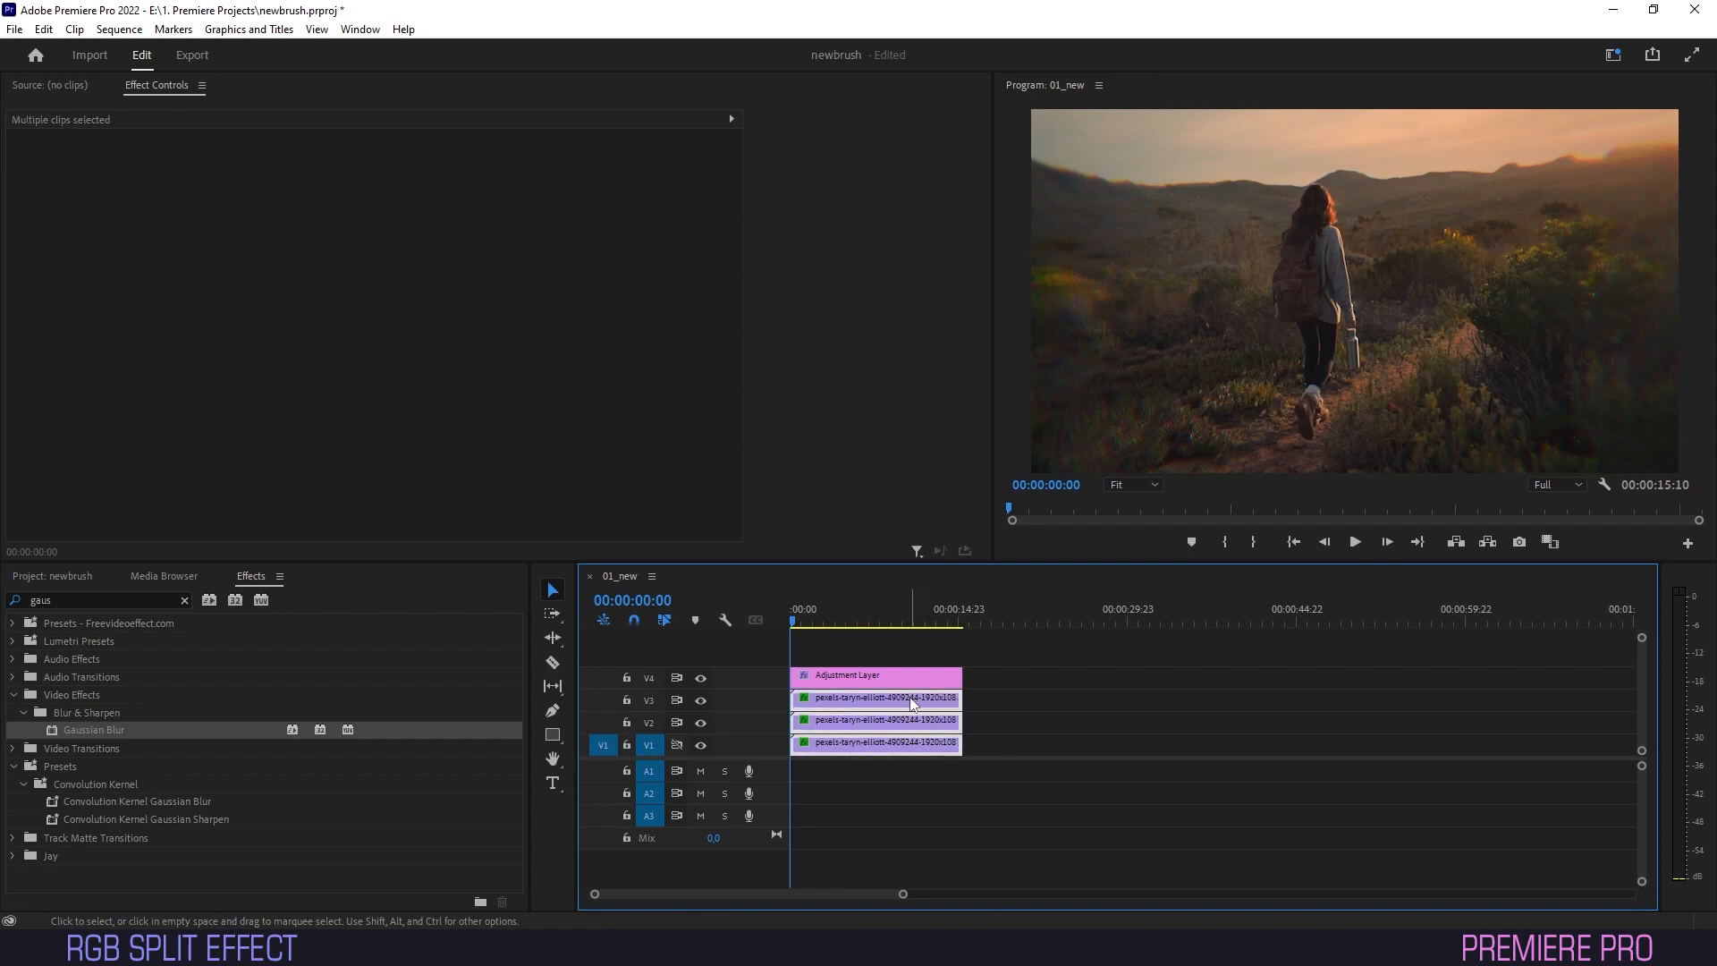
Nest the three stacked hiker clips into one sequence
right_click(914, 697)
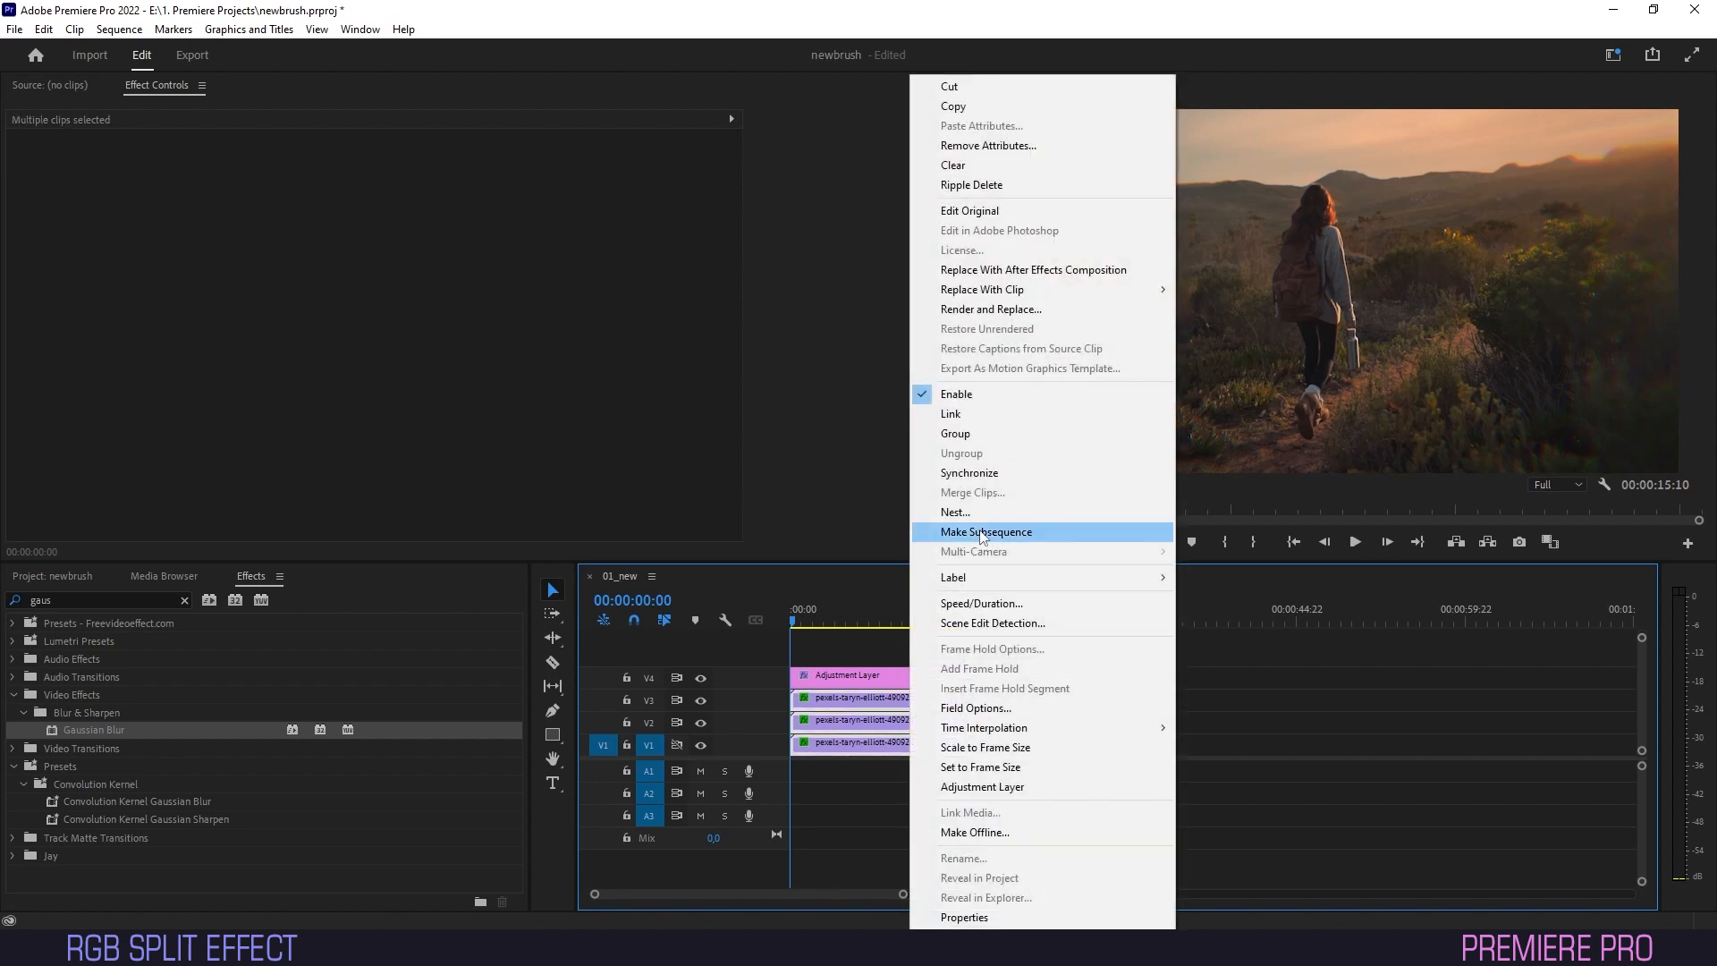
click(955, 512)
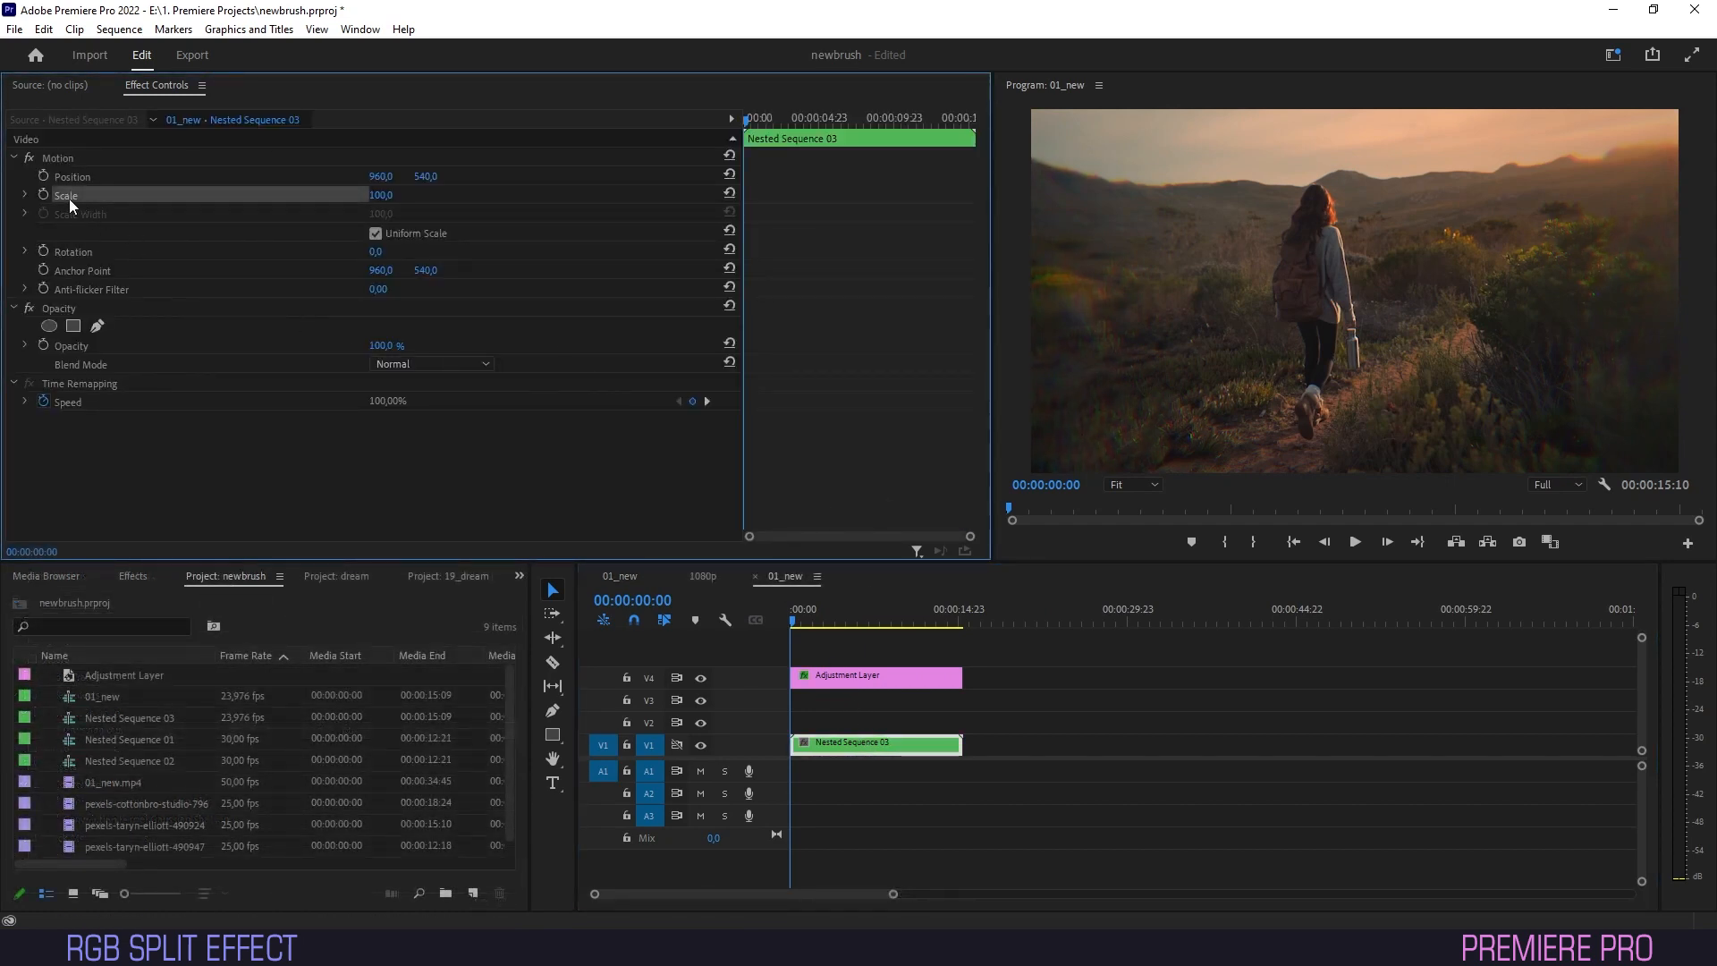
Keyframe the nested sequence's Scale to 130 and shift its Position sideways
click(72, 176)
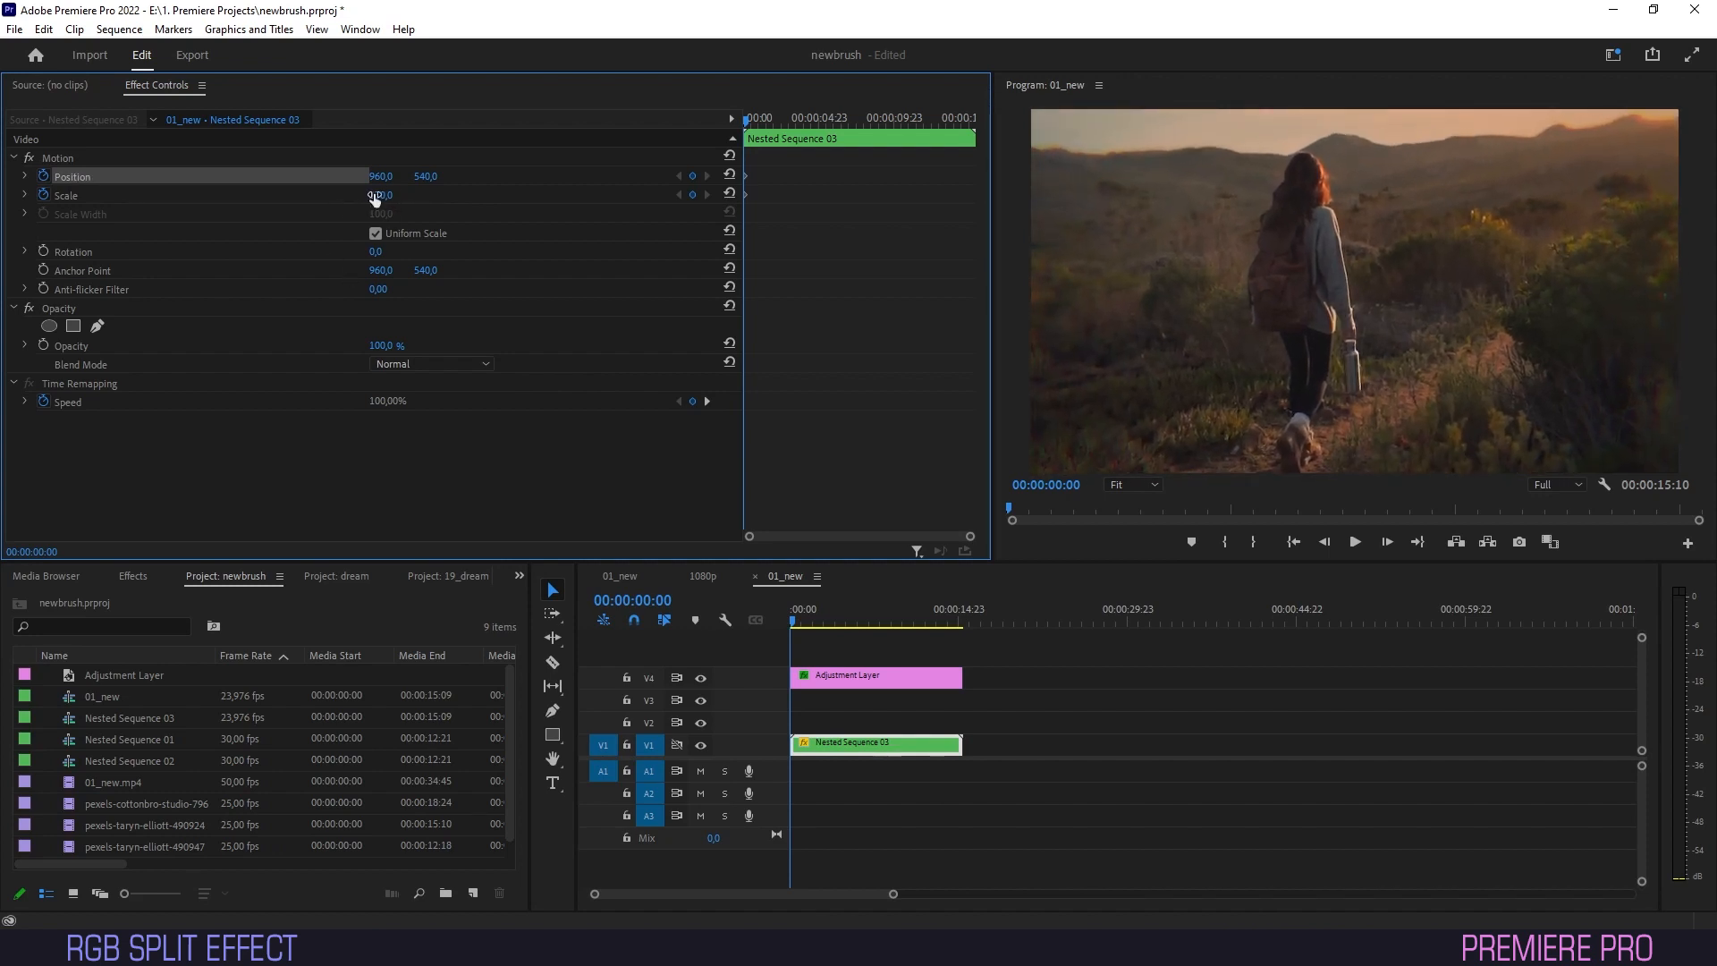
drag(381, 195, 416, 195)
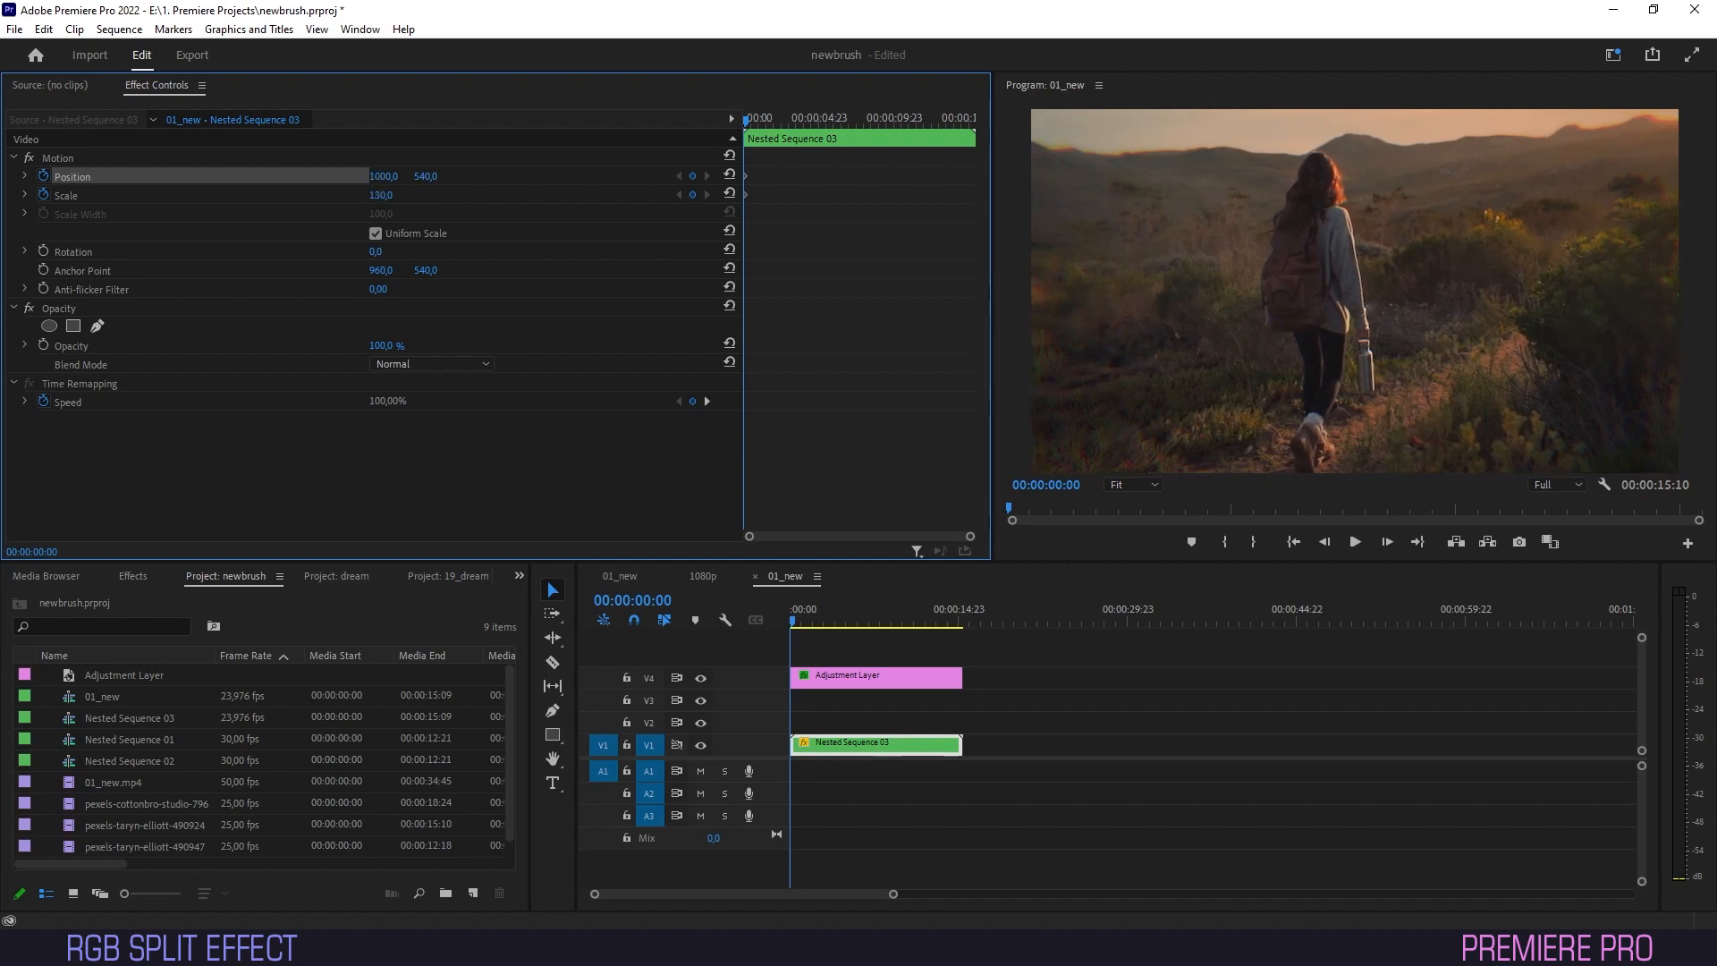
drag(424, 176, 425, 195)
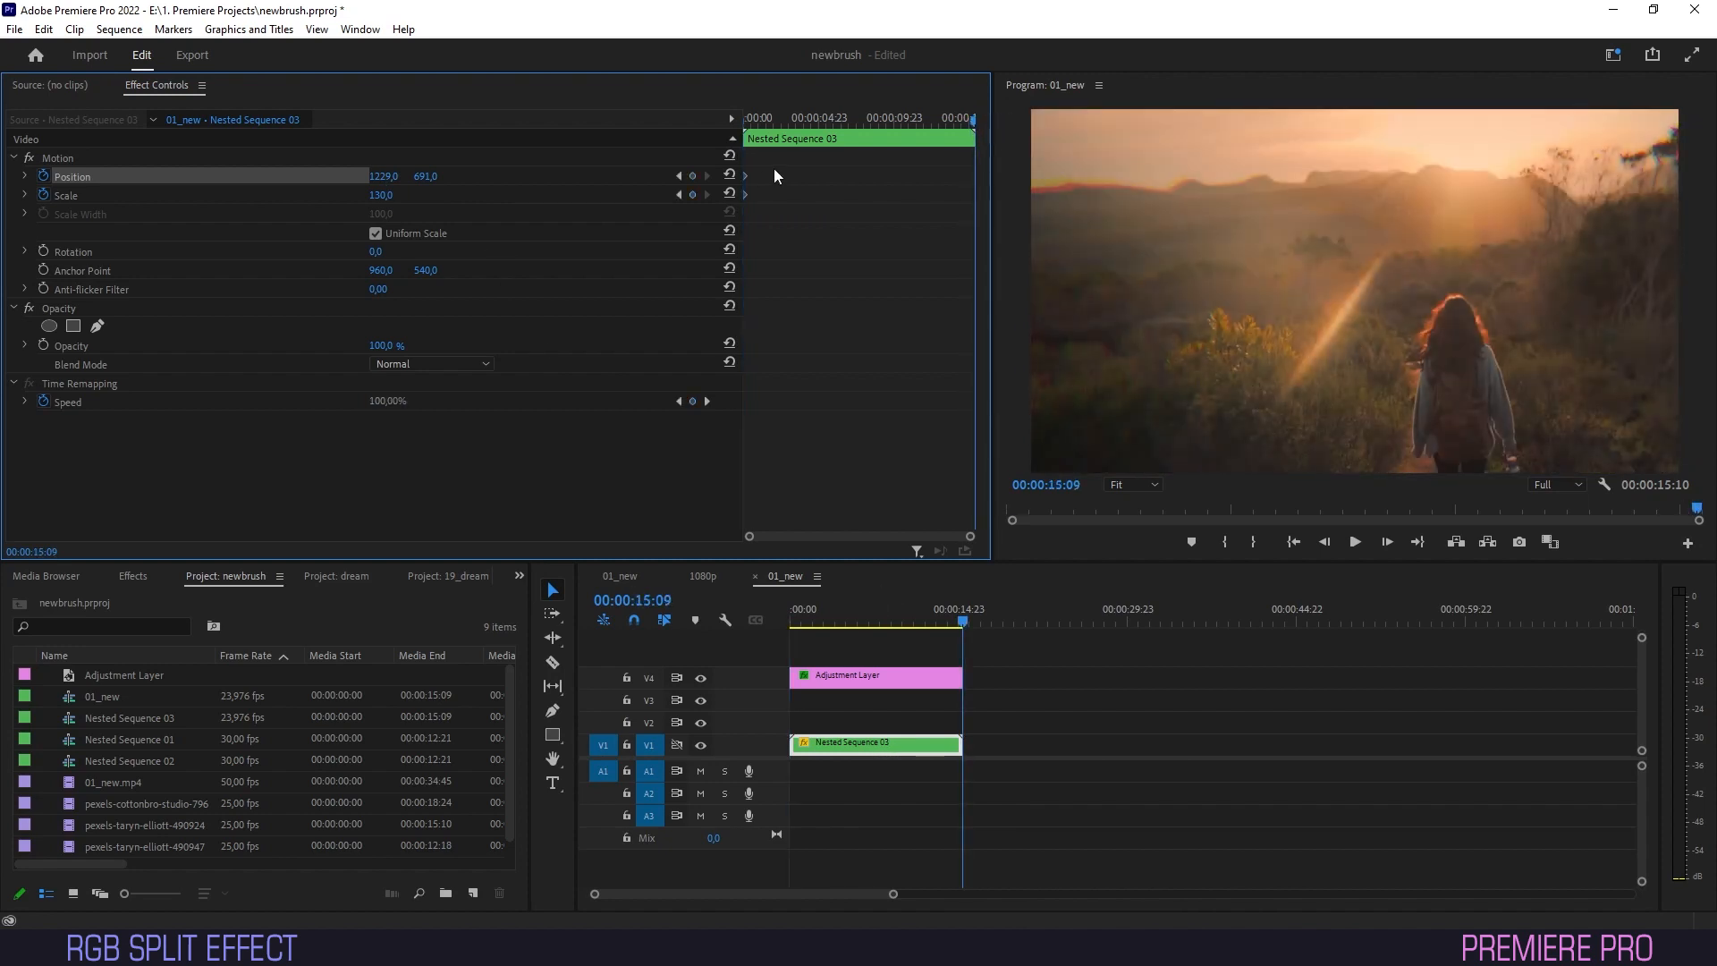
click(728, 175)
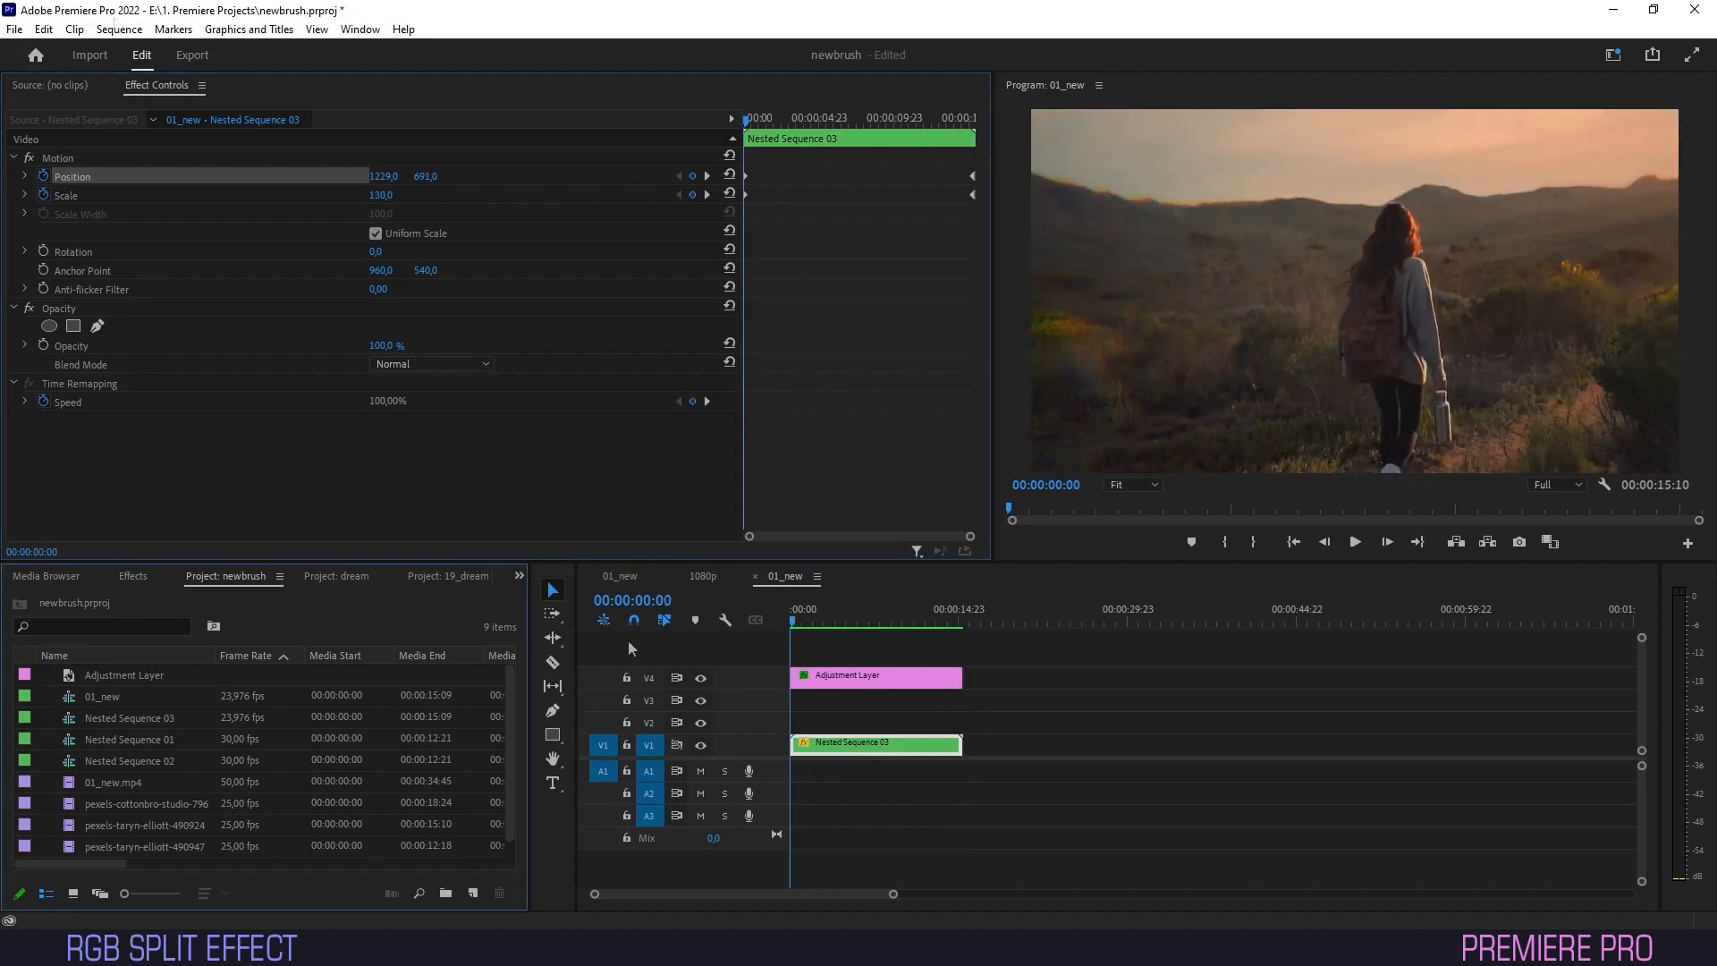
mouse_move(170, 598)
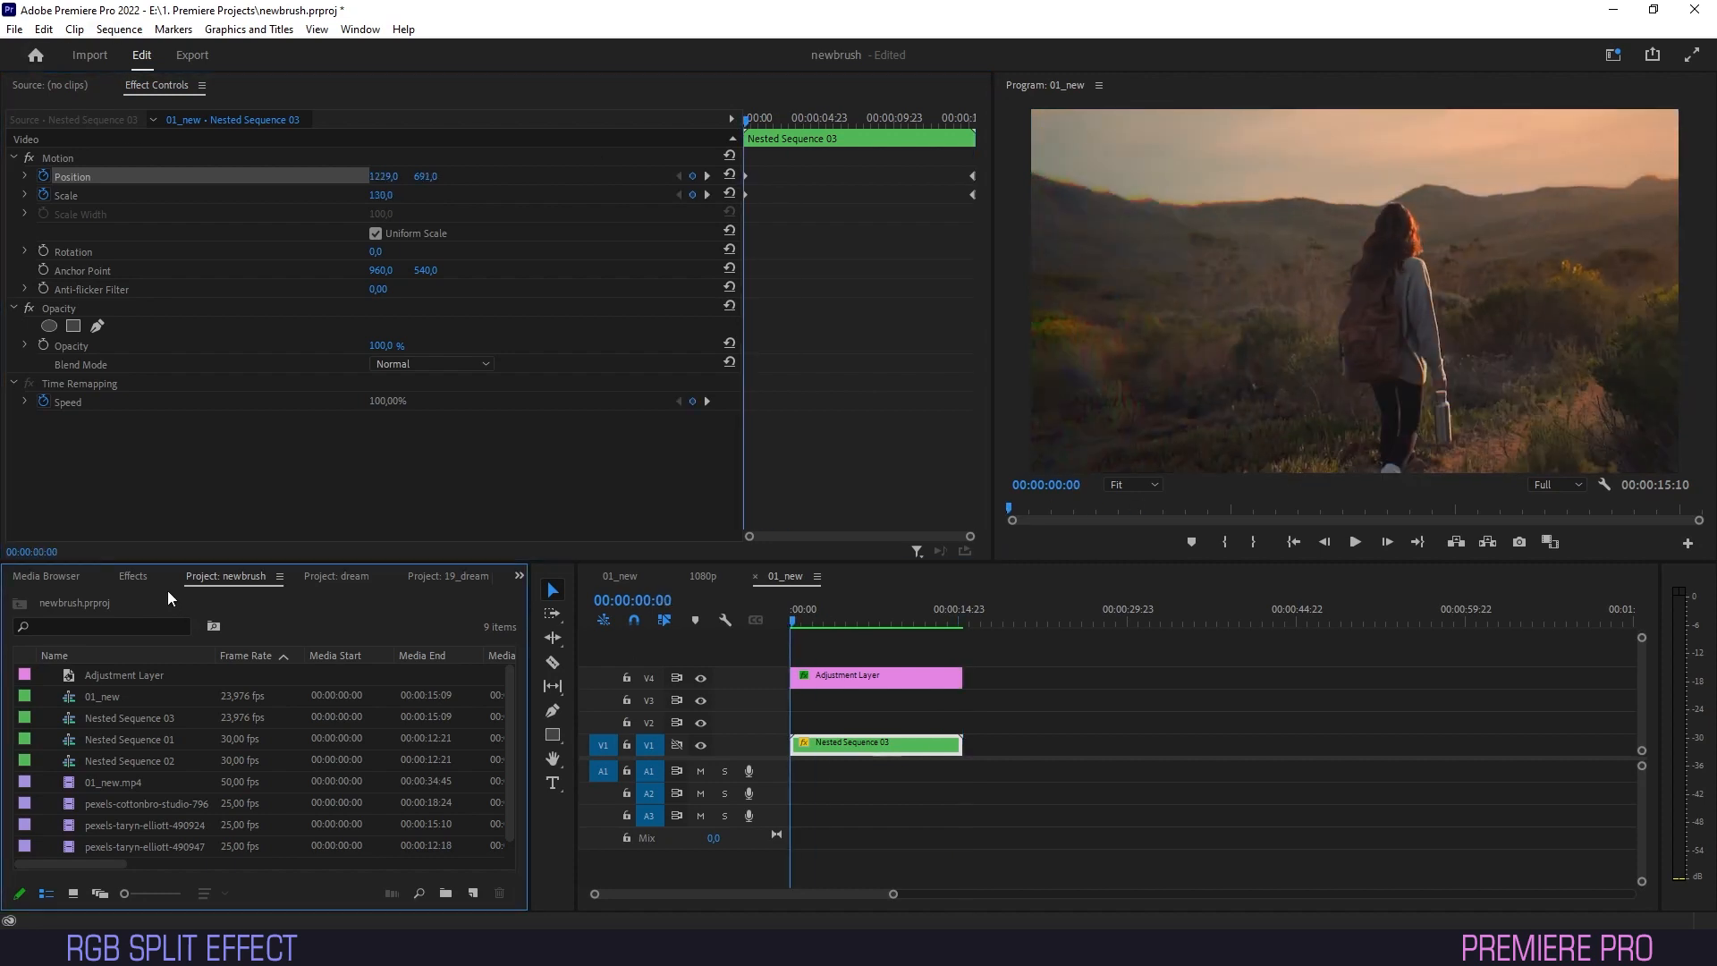
Search the effects list for 'lens dis' to find Lens Distortion
click(131, 575)
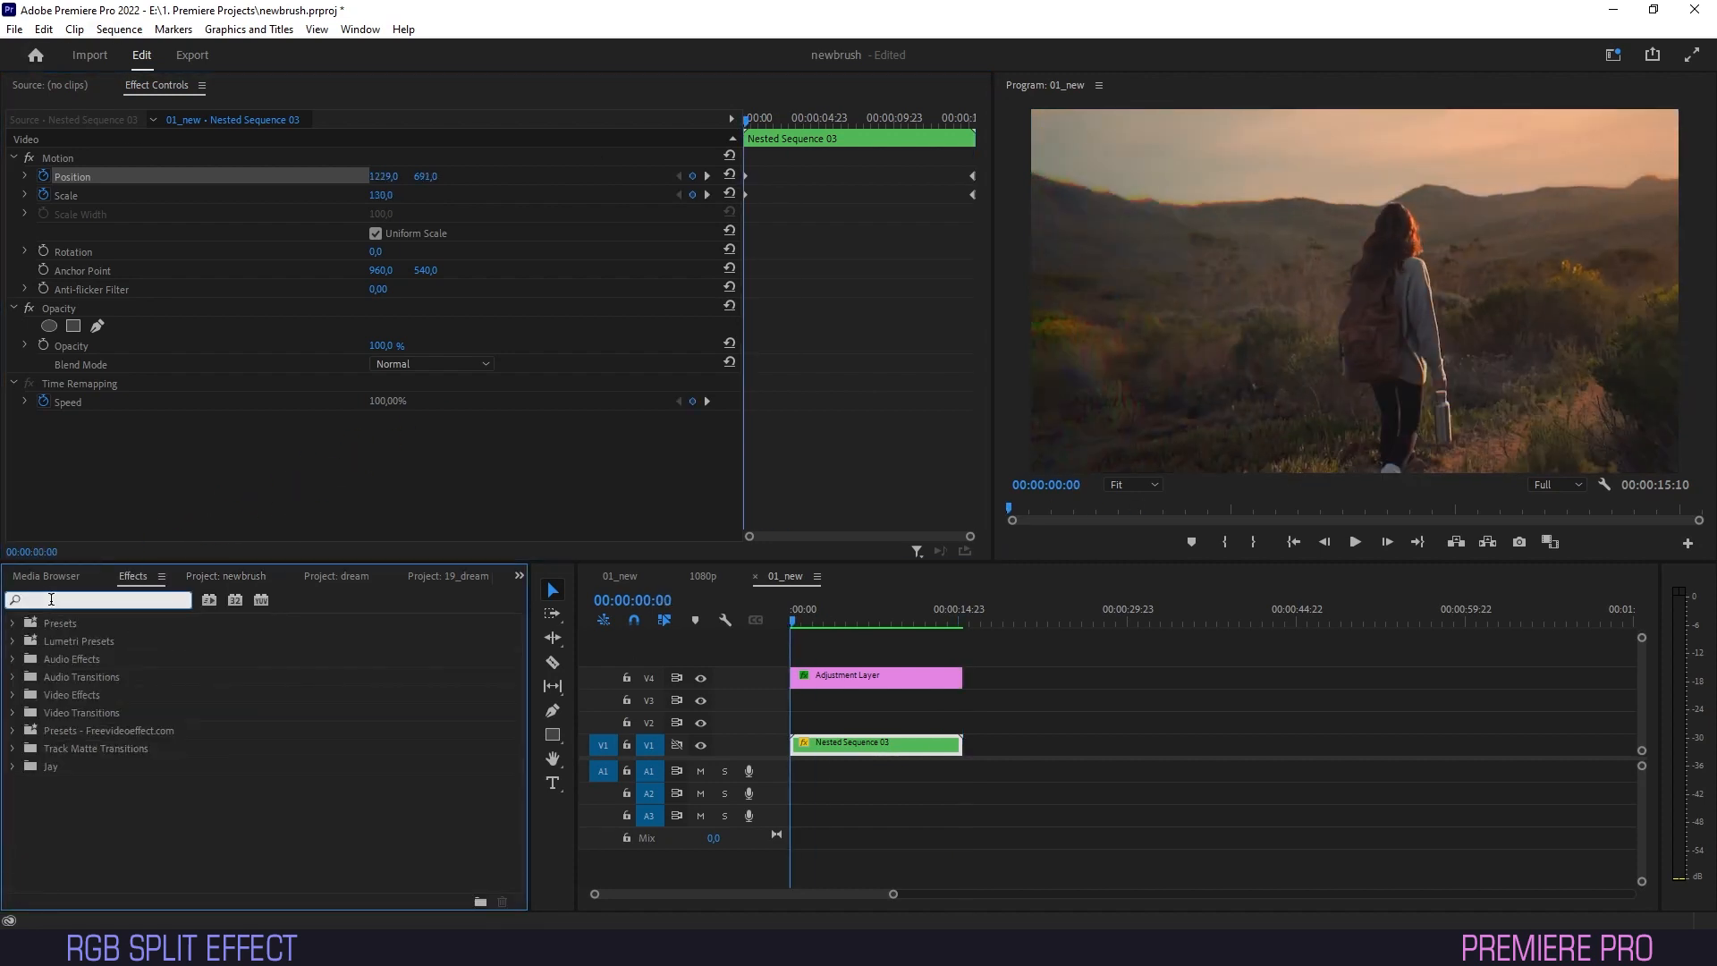
text(lens dis)
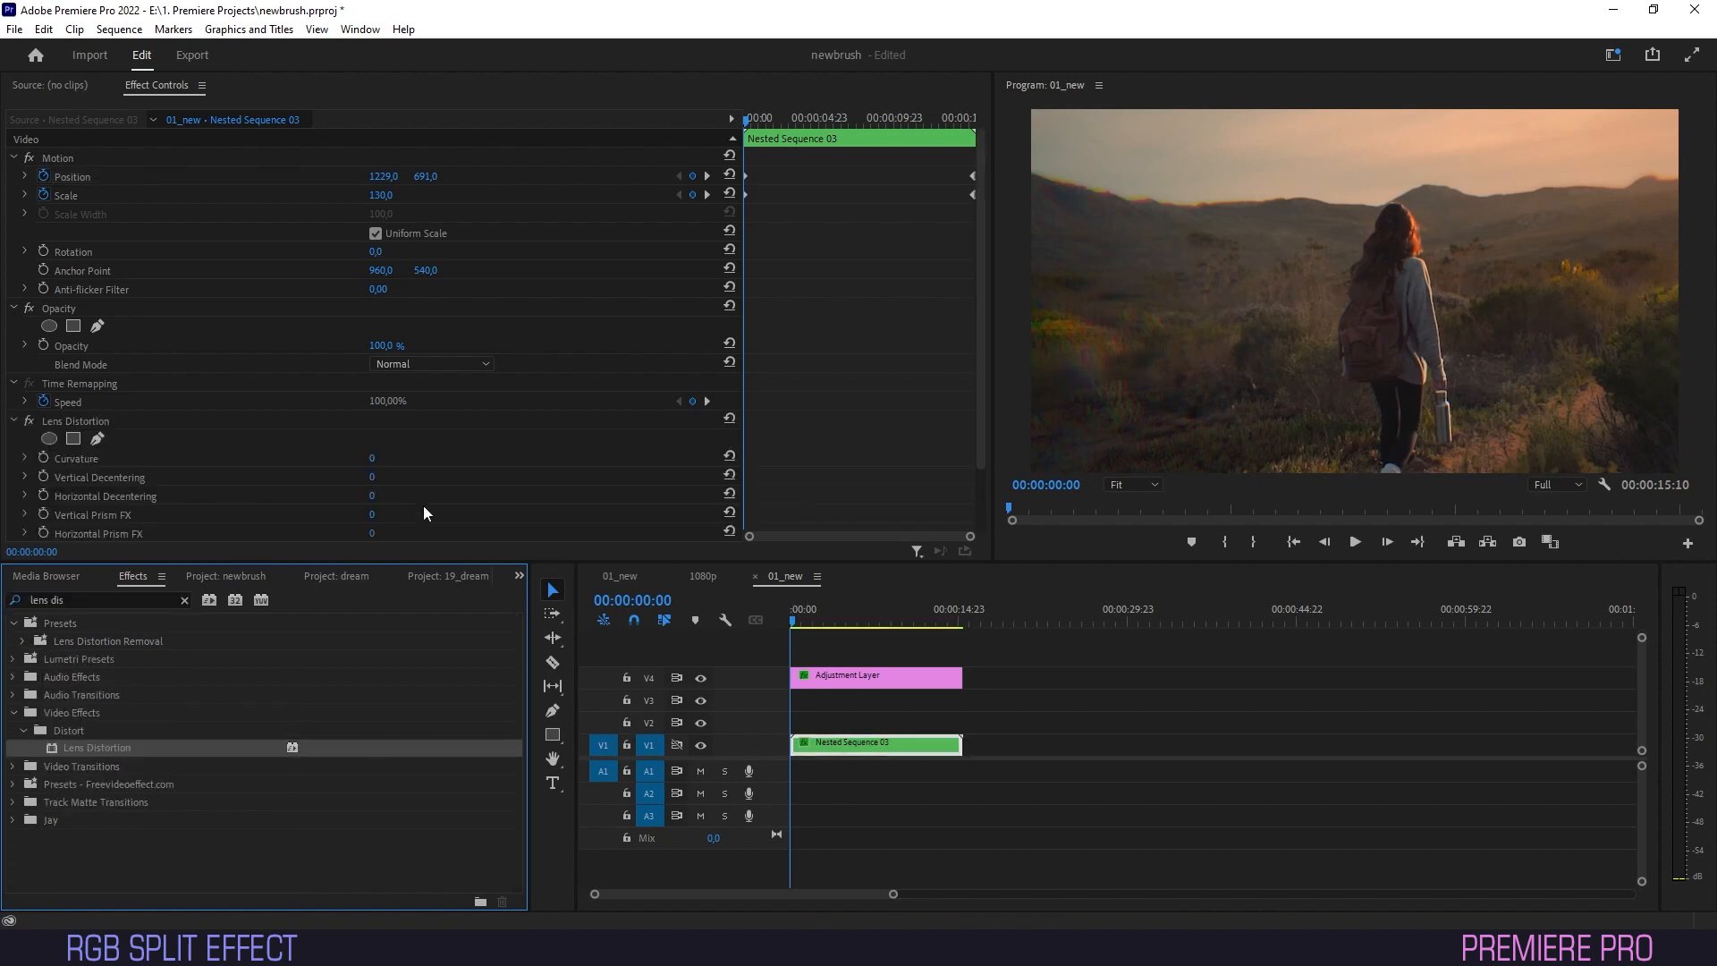
mouse_move(185, 470)
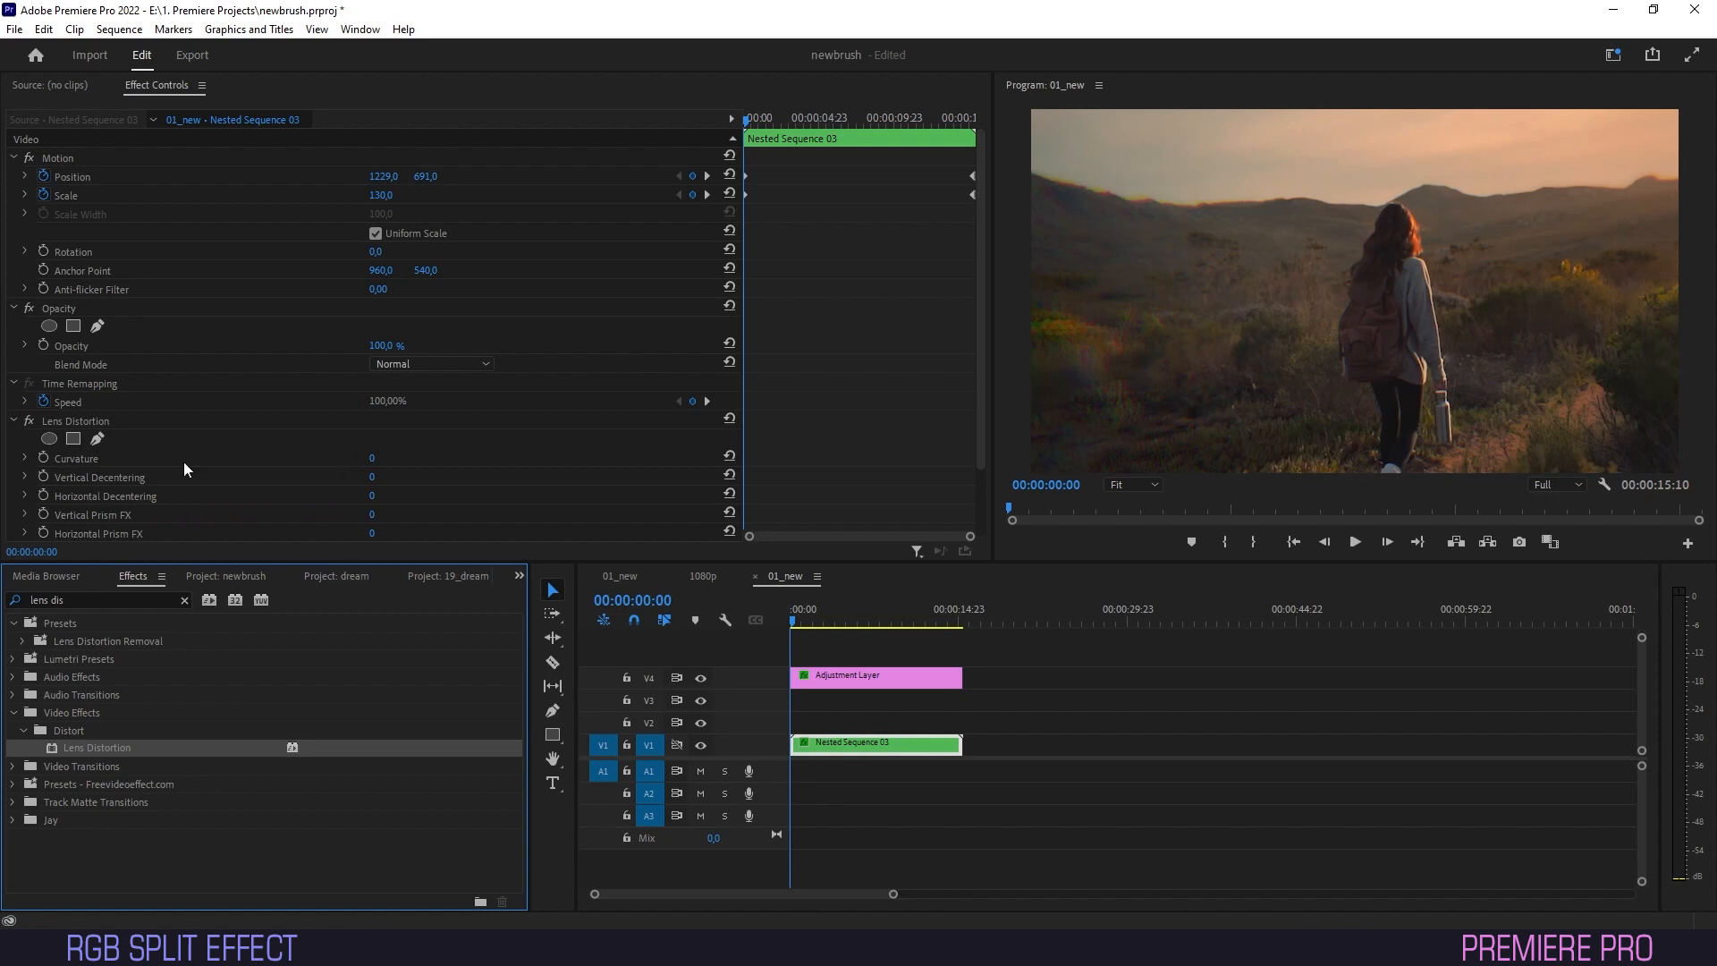